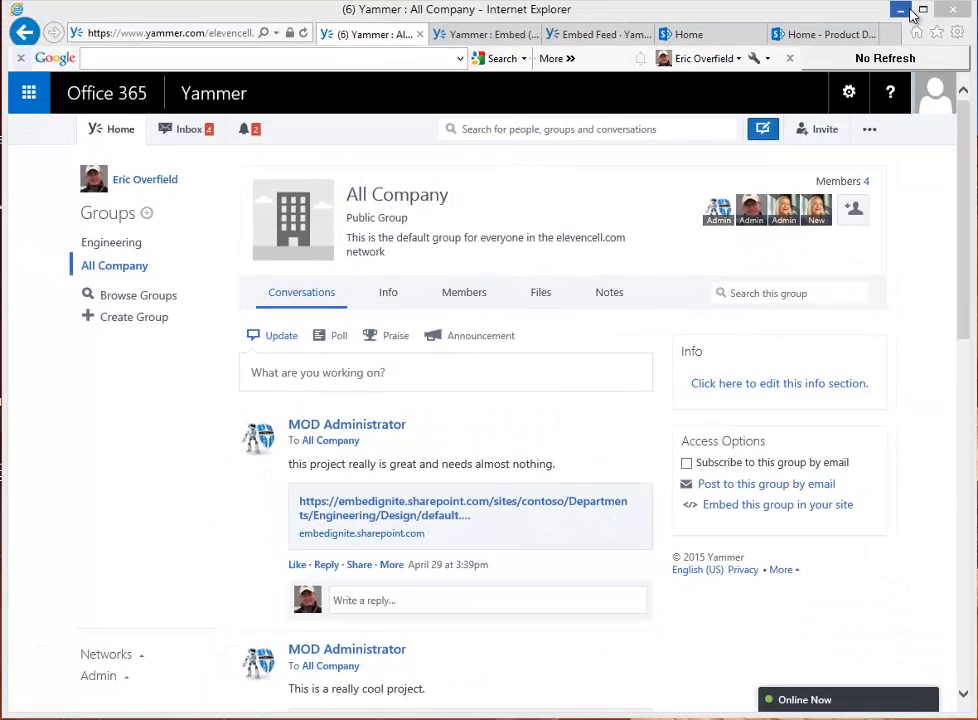
pyautogui.moveTo(900, 10)
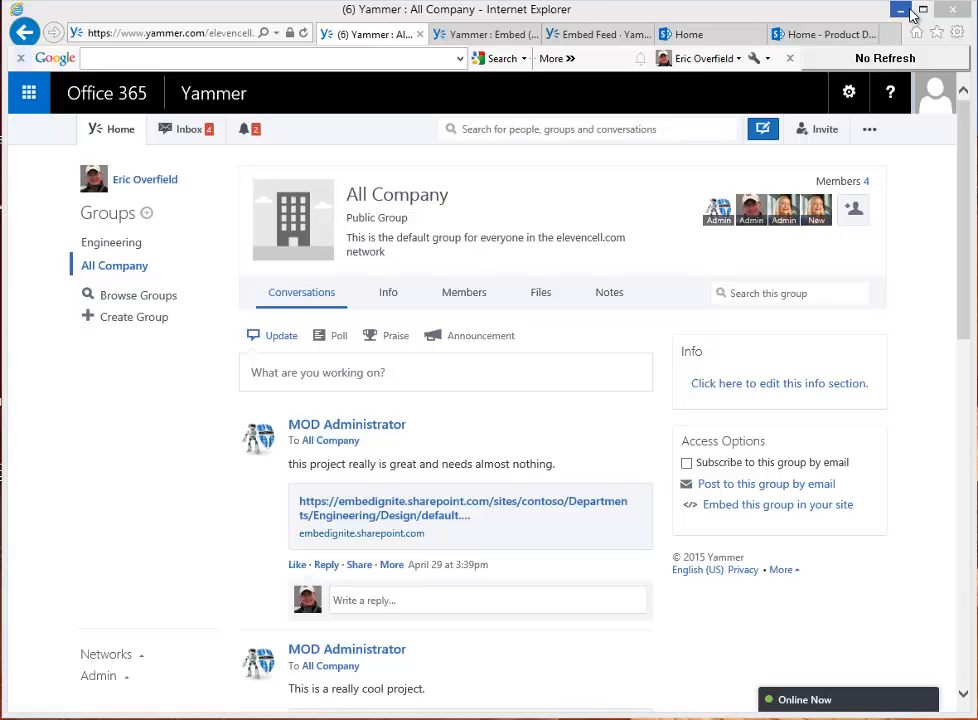
pyautogui.moveTo(828, 24)
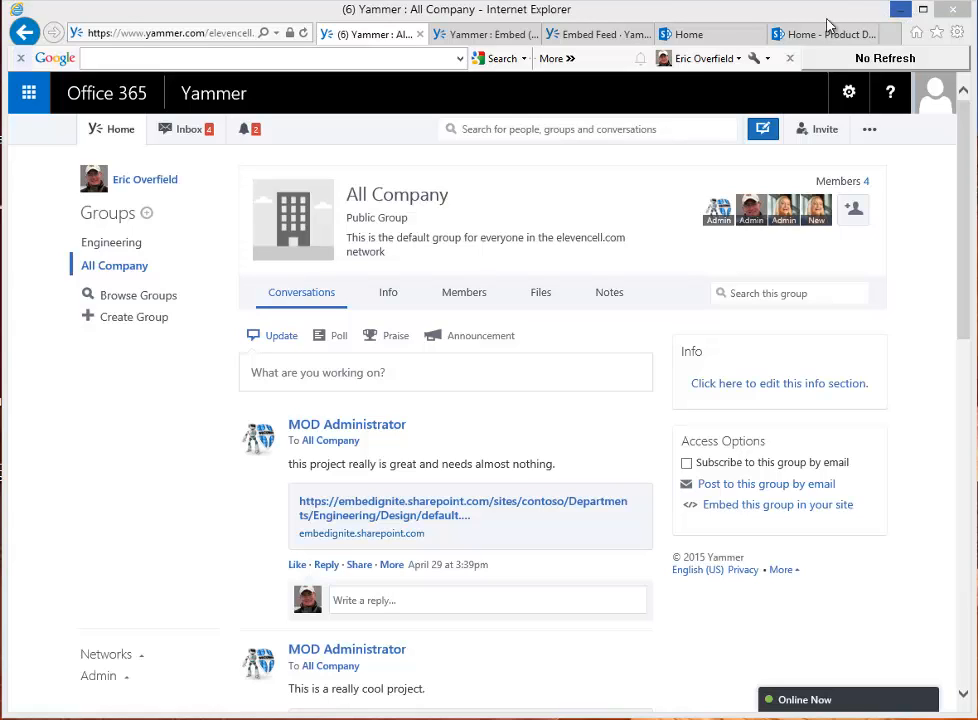
pyautogui.moveTo(600, 160)
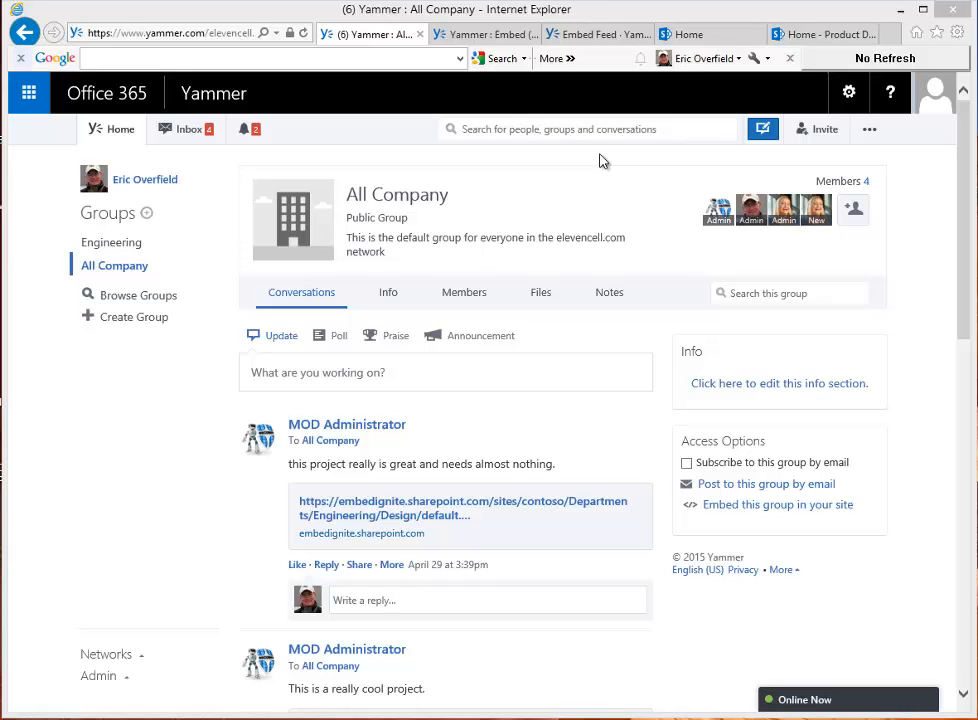
pyautogui.moveTo(584, 198)
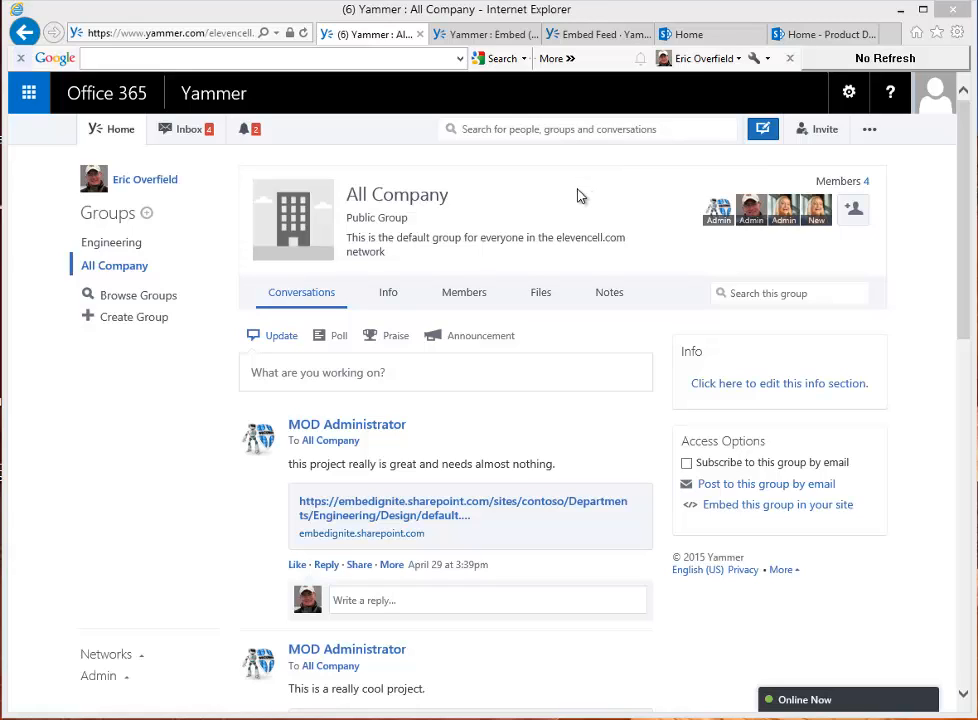
pyautogui.moveTo(562, 214)
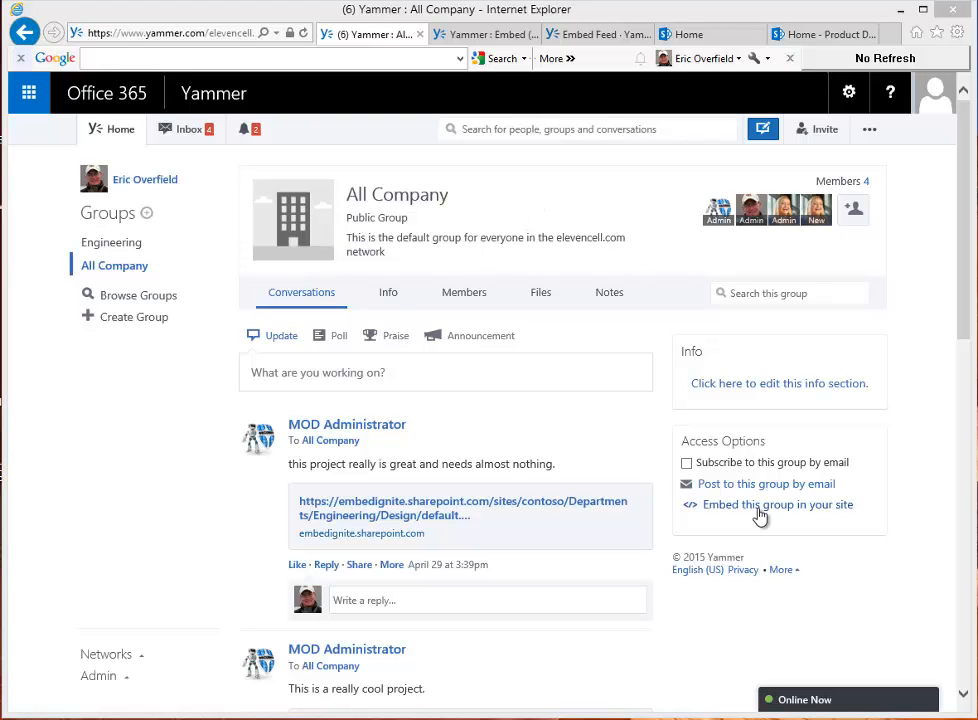
# Copy the All Company group's 'Embed this group in your site' code and dismiss the Embed This Feed dialog
pyautogui.click(778, 504)
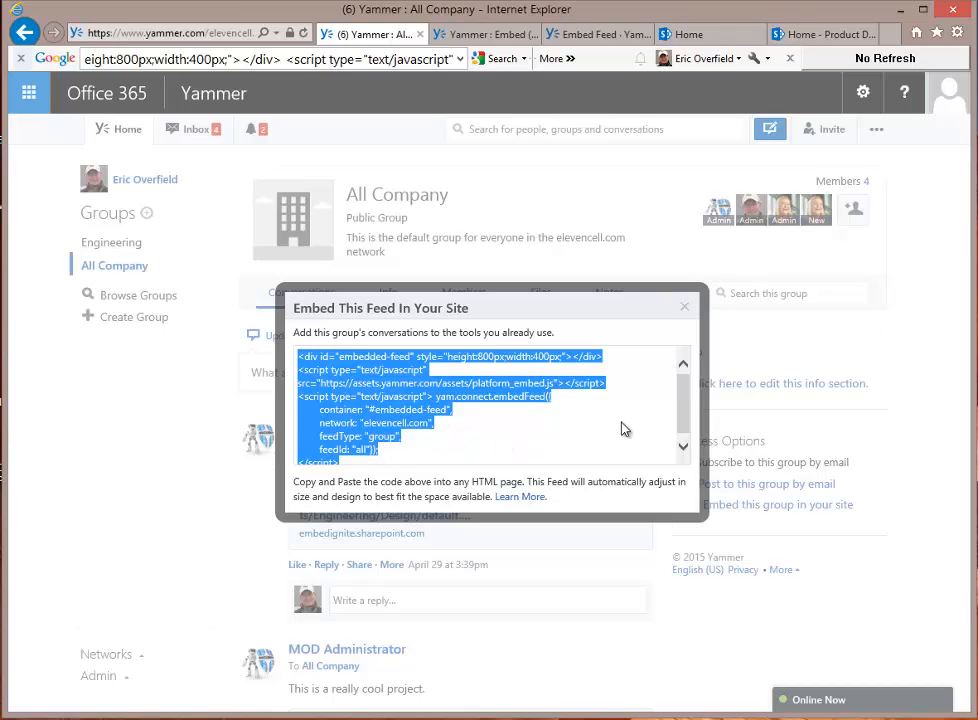
pyautogui.click(684, 306)
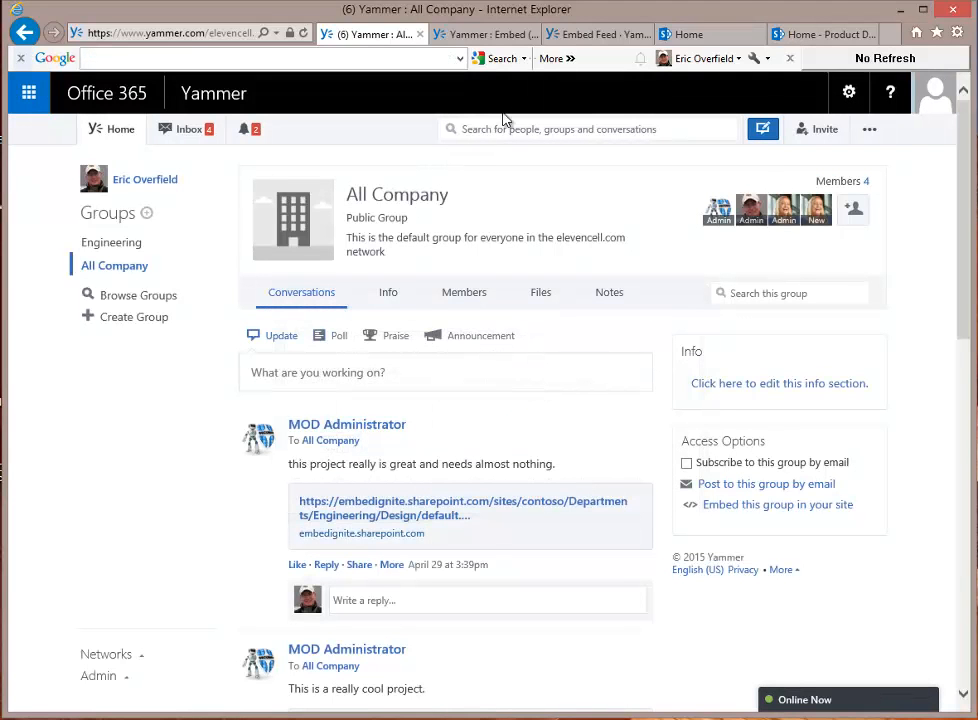
# Put the Contoso home page into Edit page mode via the Settings gear and bring the Yammer (right-top) zone into view
pyautogui.click(688, 32)
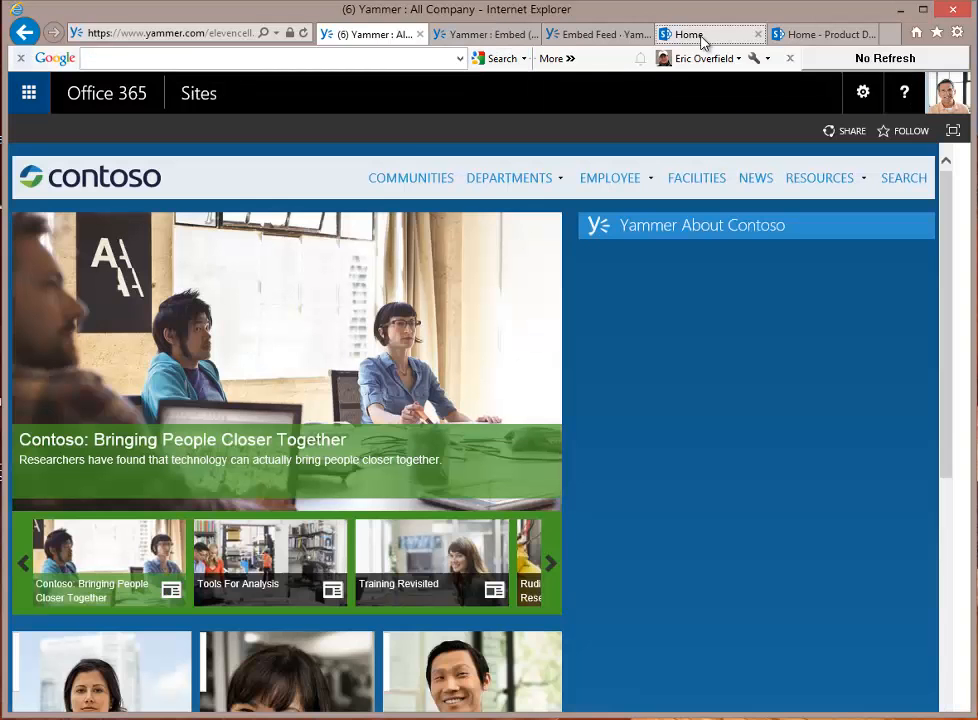
pyautogui.click(688, 32)
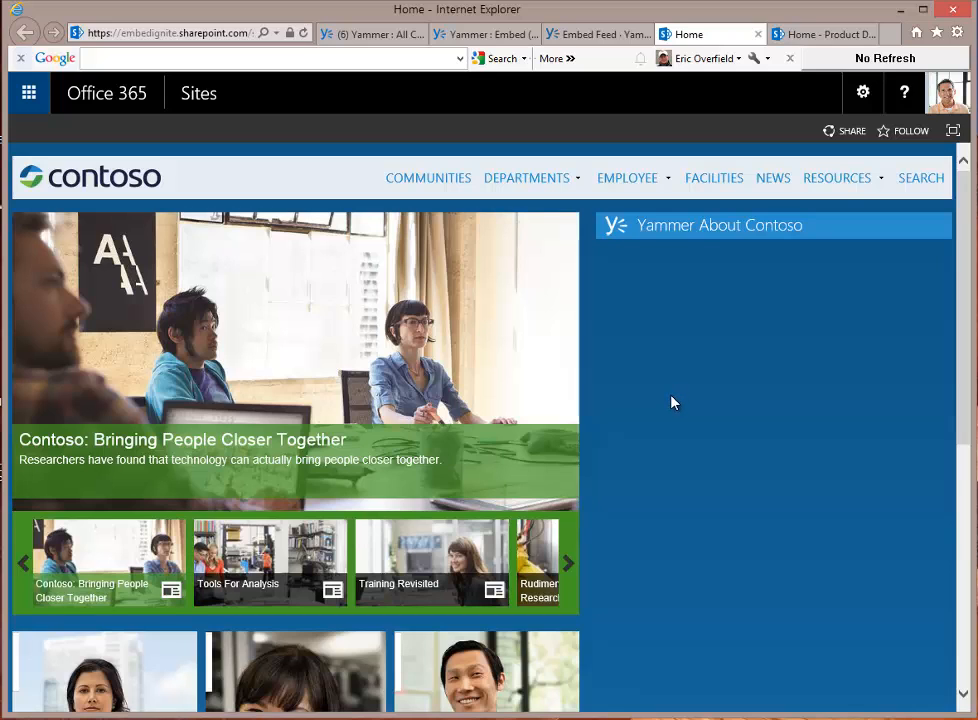
pyautogui.click(860, 92)
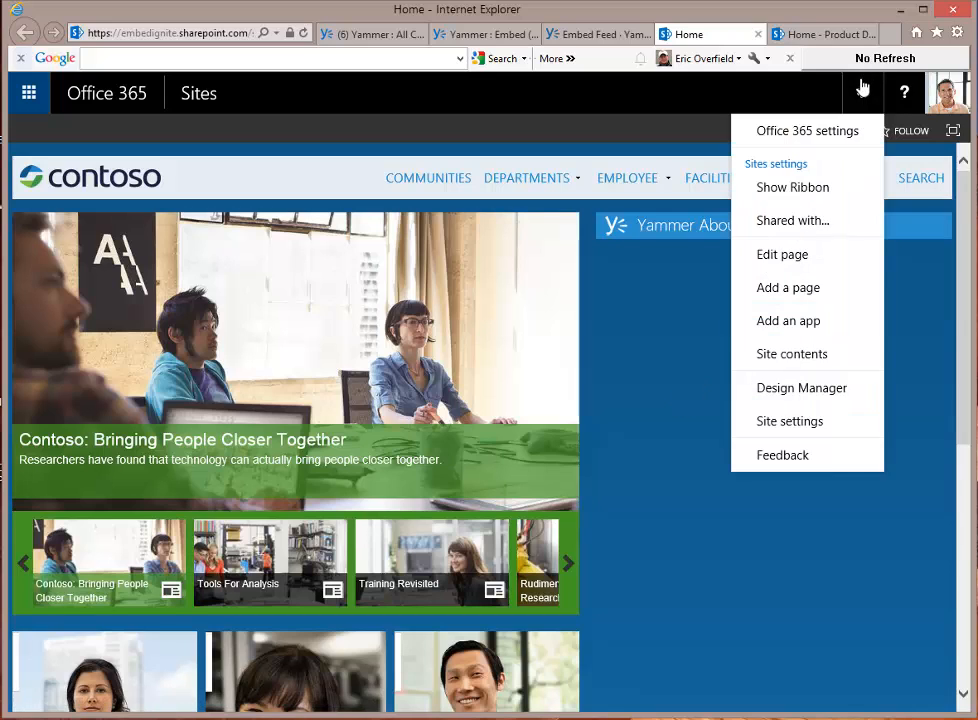
pyautogui.click(862, 92)
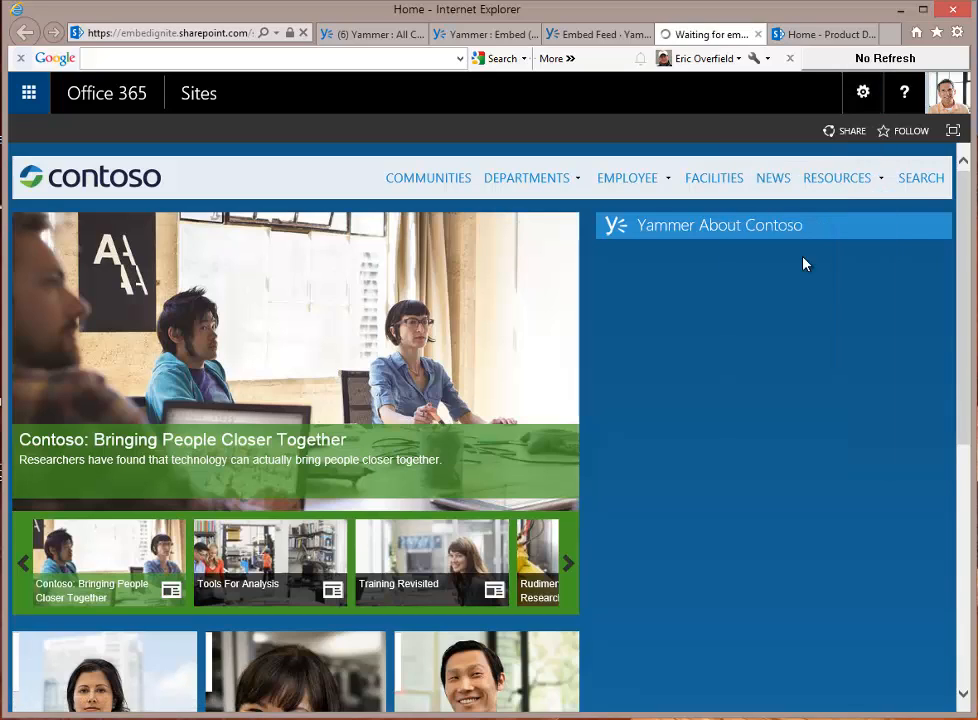
pyautogui.moveTo(792, 322)
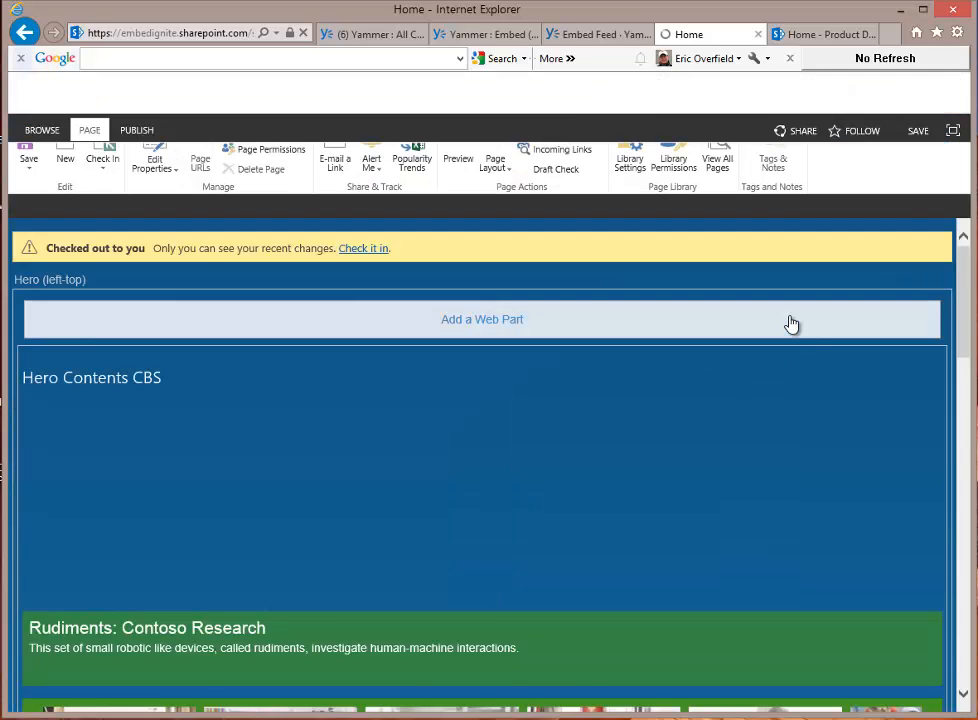
pyautogui.scroll(-3)
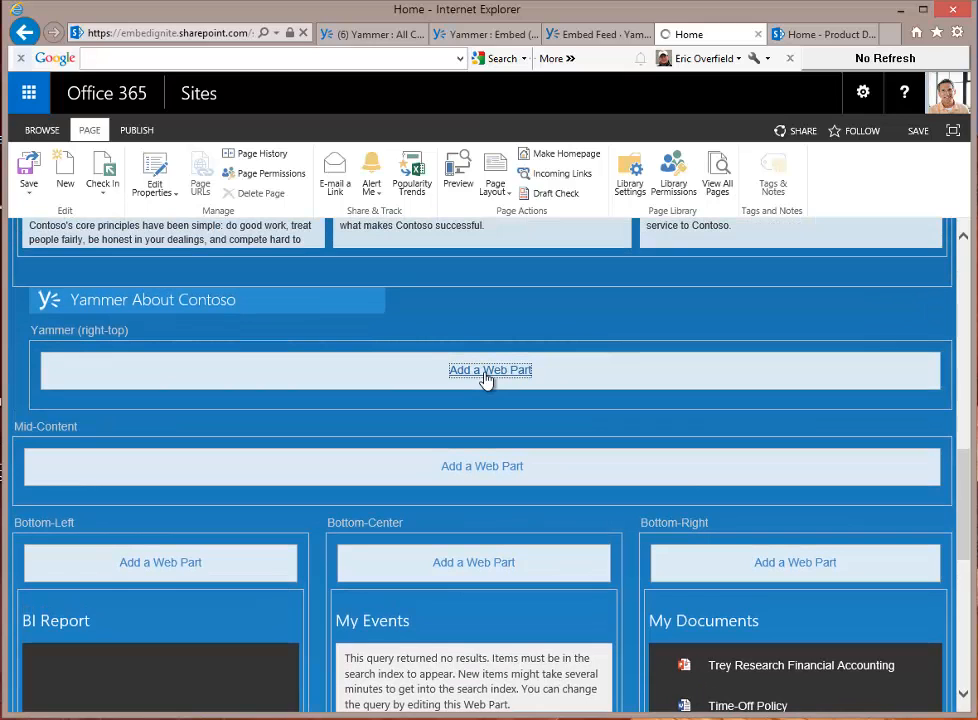
# Add a Script Editor web part from Media and Content to the Yammer zone and paste in the feed embed code
pyautogui.click(490, 370)
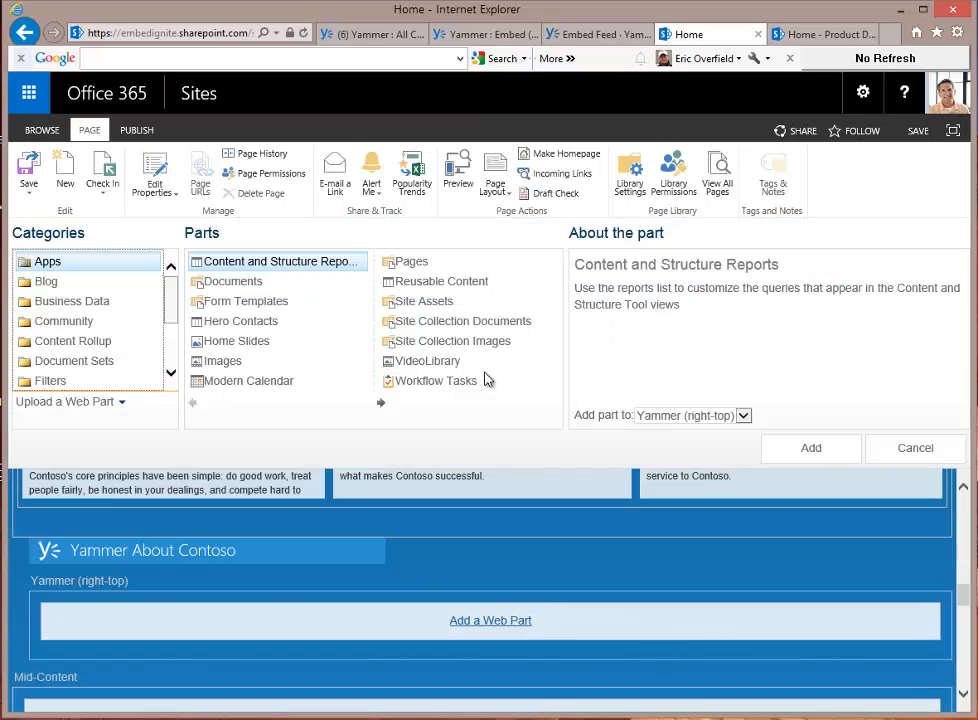
pyautogui.scroll(-3)
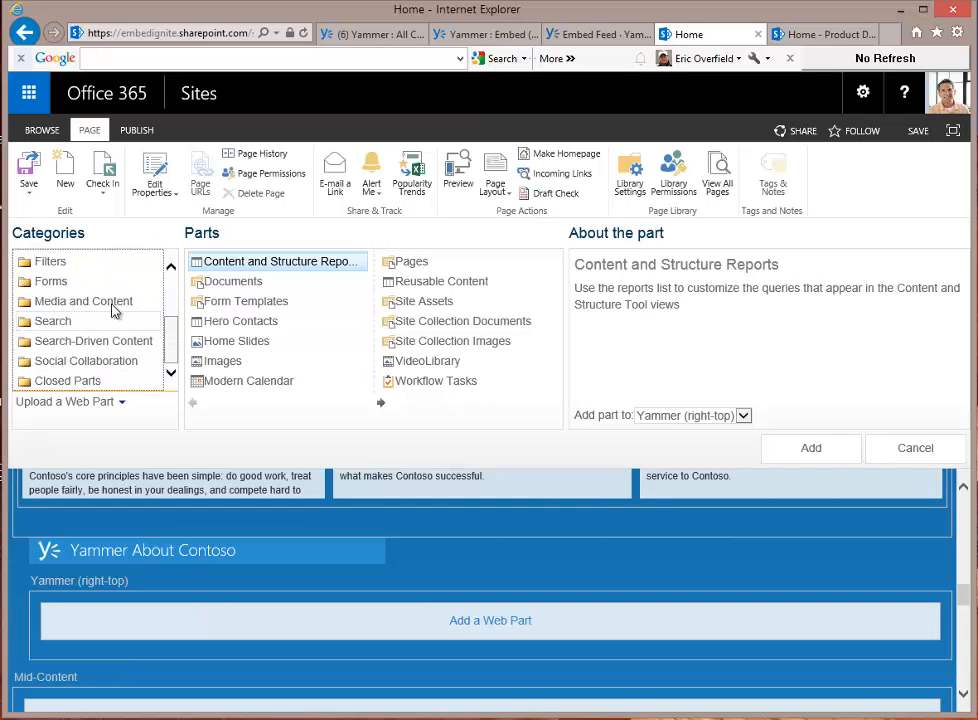
pyautogui.click(84, 300)
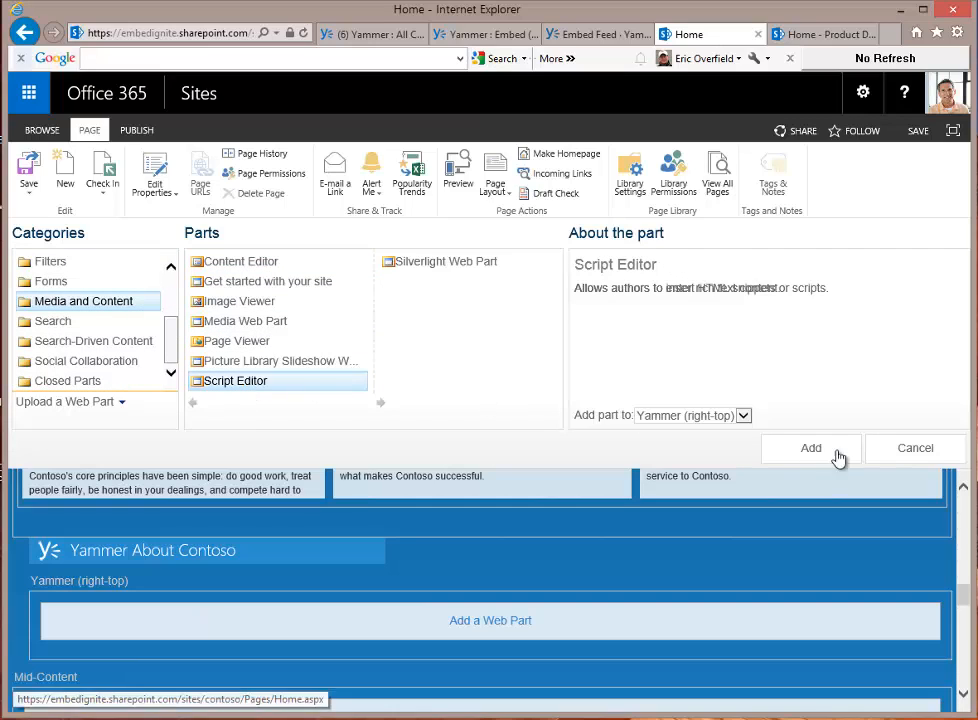
pyautogui.click(812, 448)
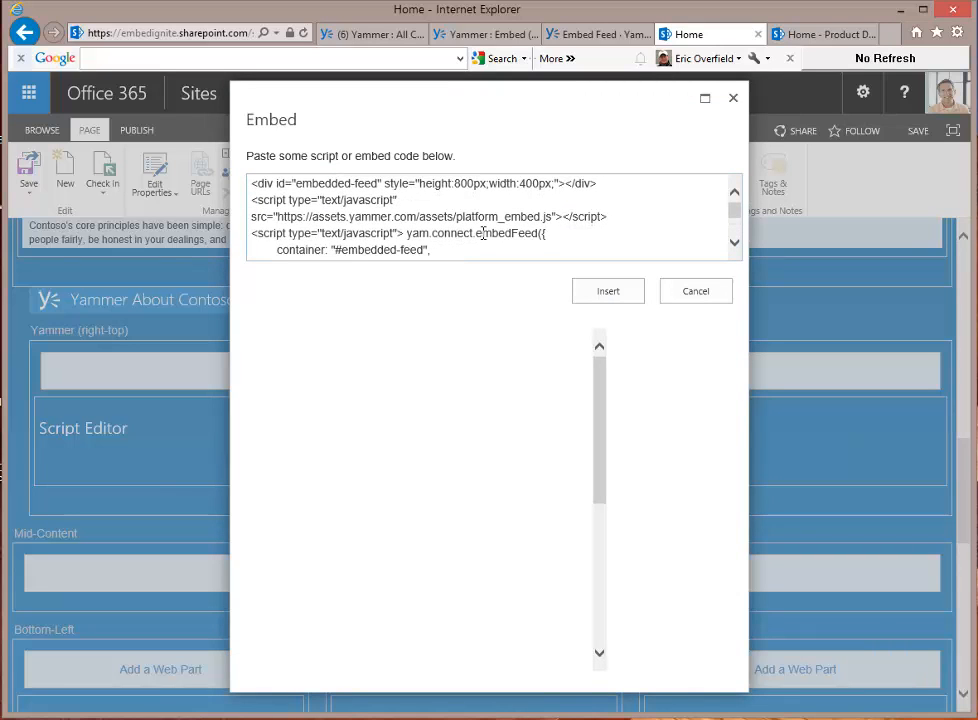
pyautogui.scroll(-3)
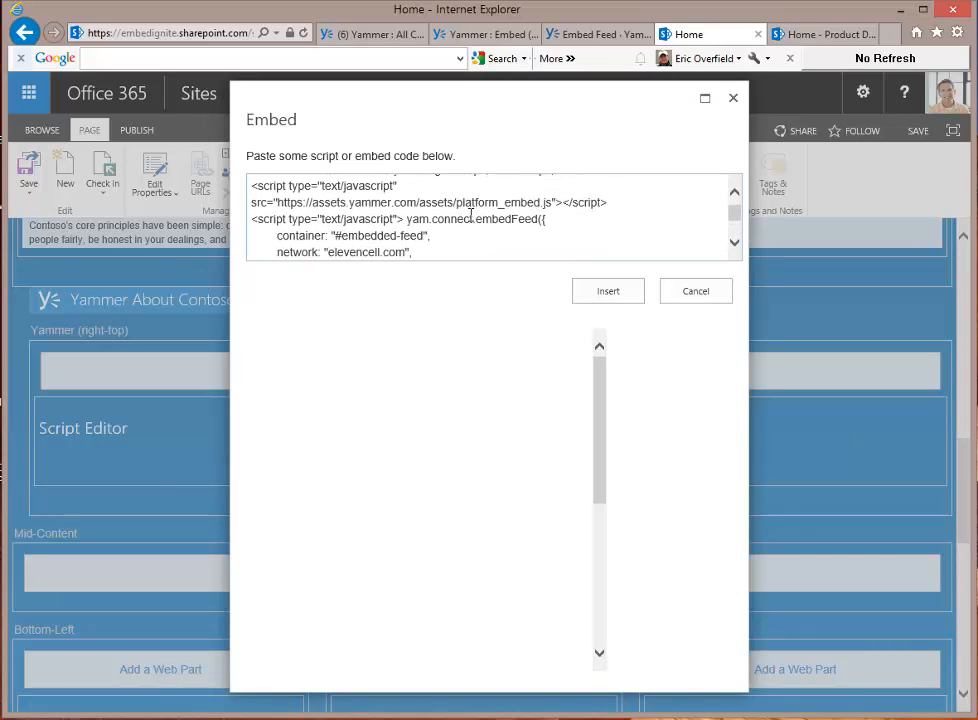
pyautogui.scroll(-3)
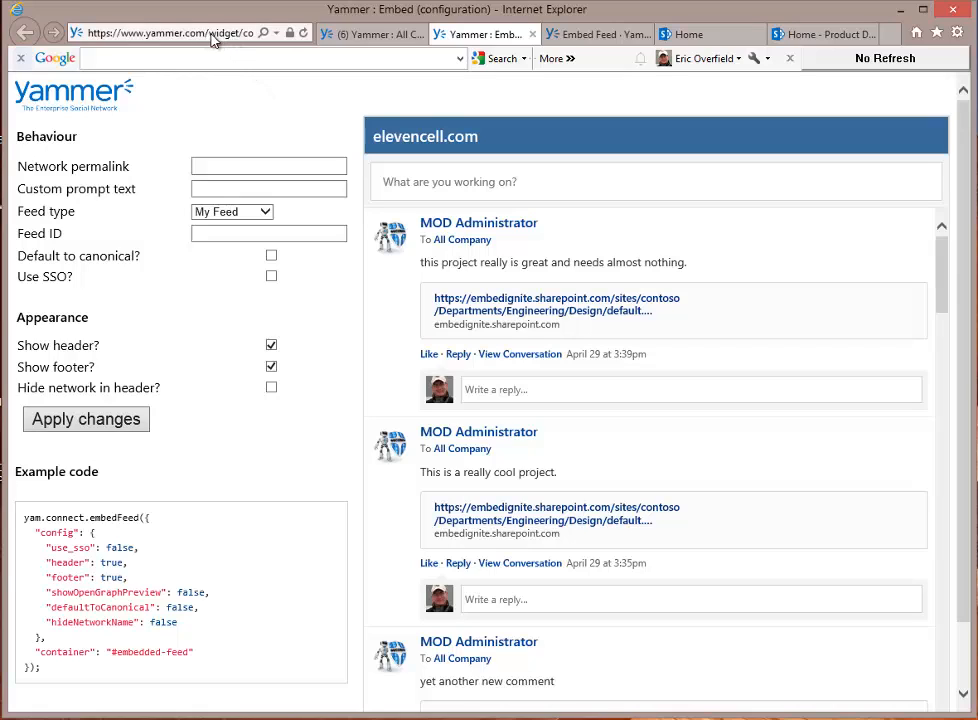
# Enter elevencell.com as the Network permalink on the Yammer embed configuration page
pyautogui.click(170, 32)
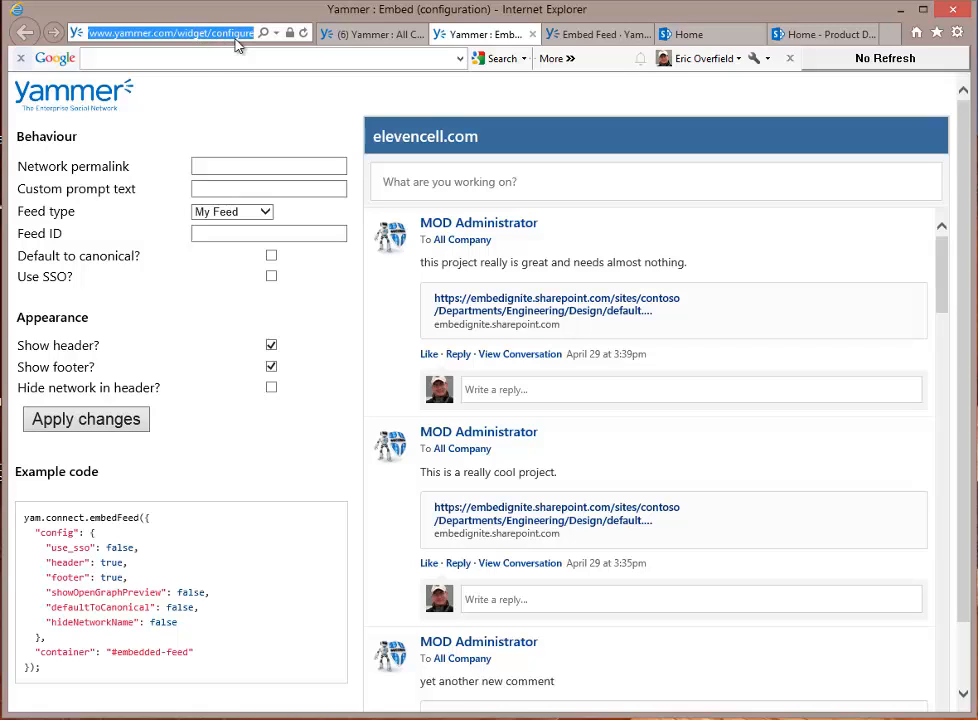
pyautogui.click(268, 166)
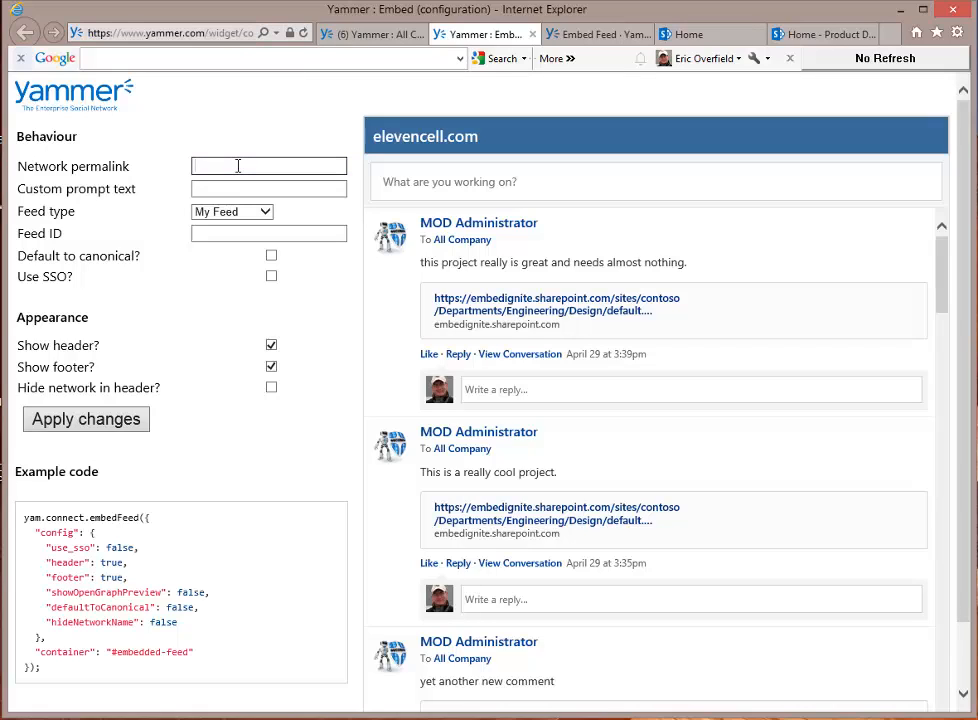
pyautogui.write('eleven')
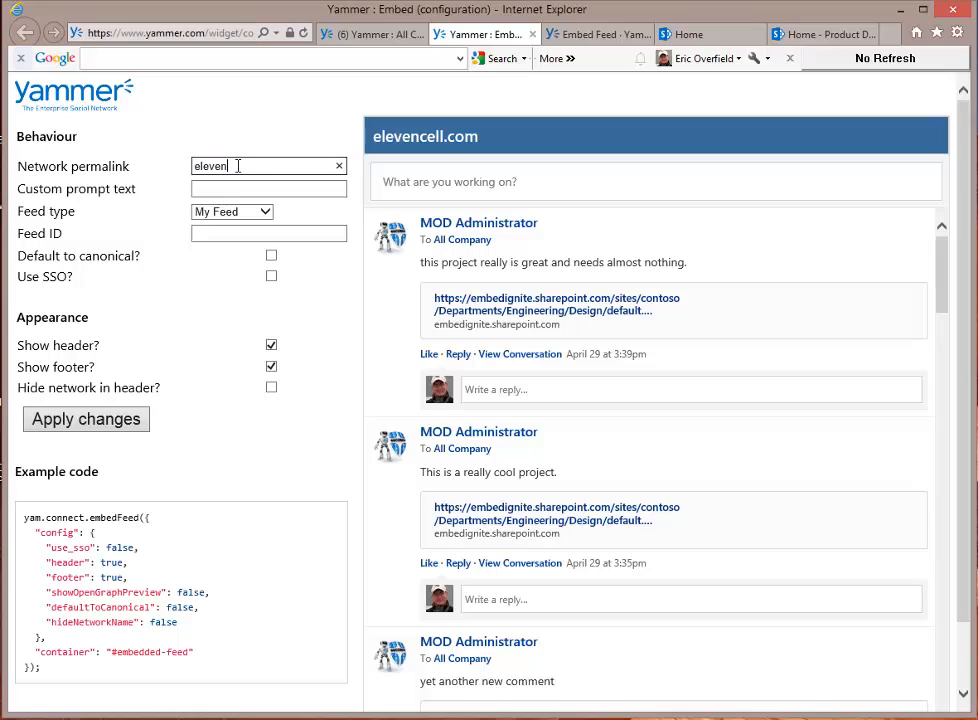
pyautogui.write('cell.com')
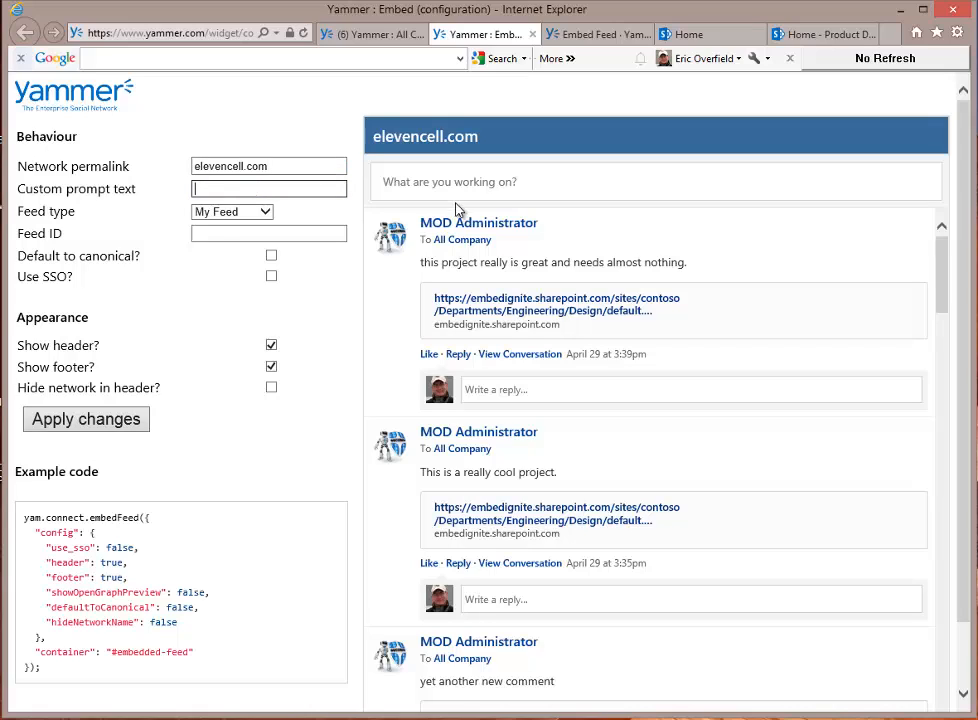
pyautogui.moveTo(370, 188)
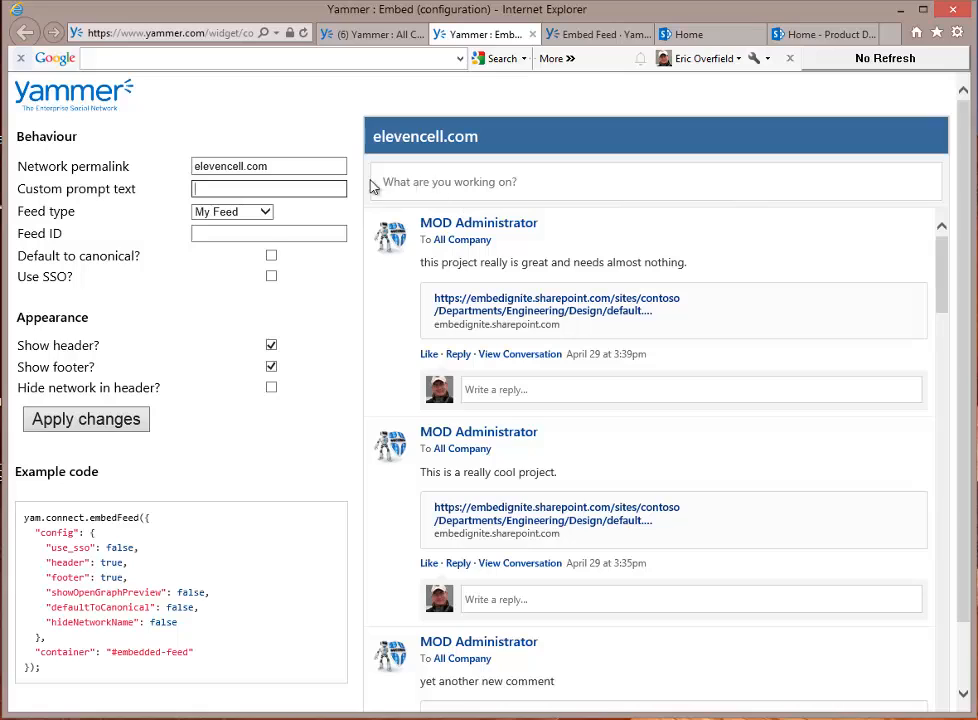
pyautogui.click(268, 232)
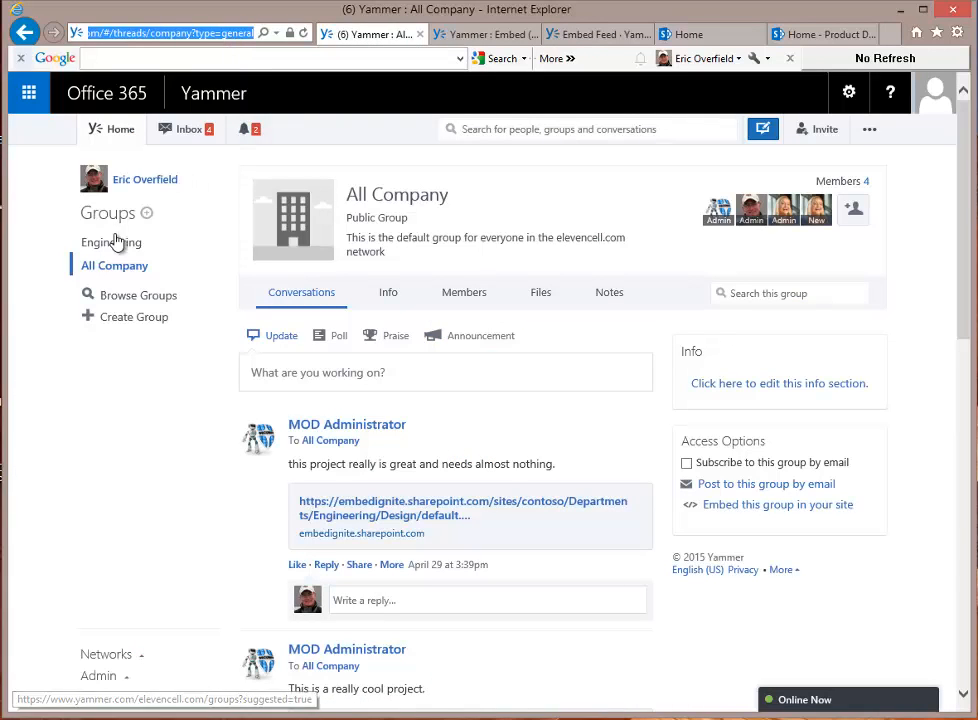
# Visit the Engineering group to pick up its feedId, then return to the embed configuration
pyautogui.click(112, 242)
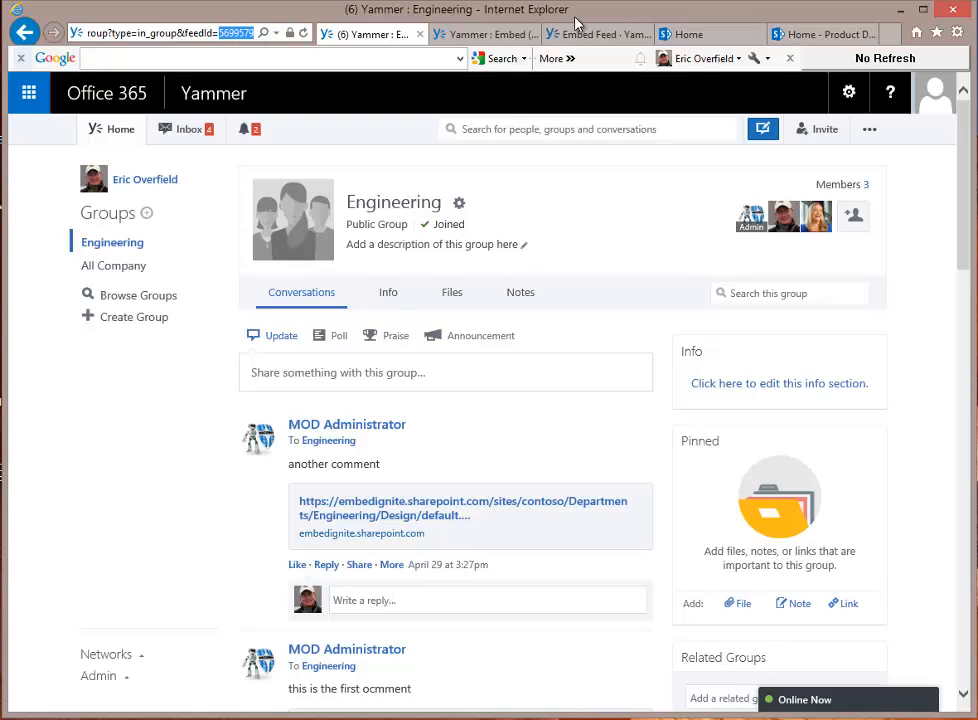
pyautogui.click(484, 32)
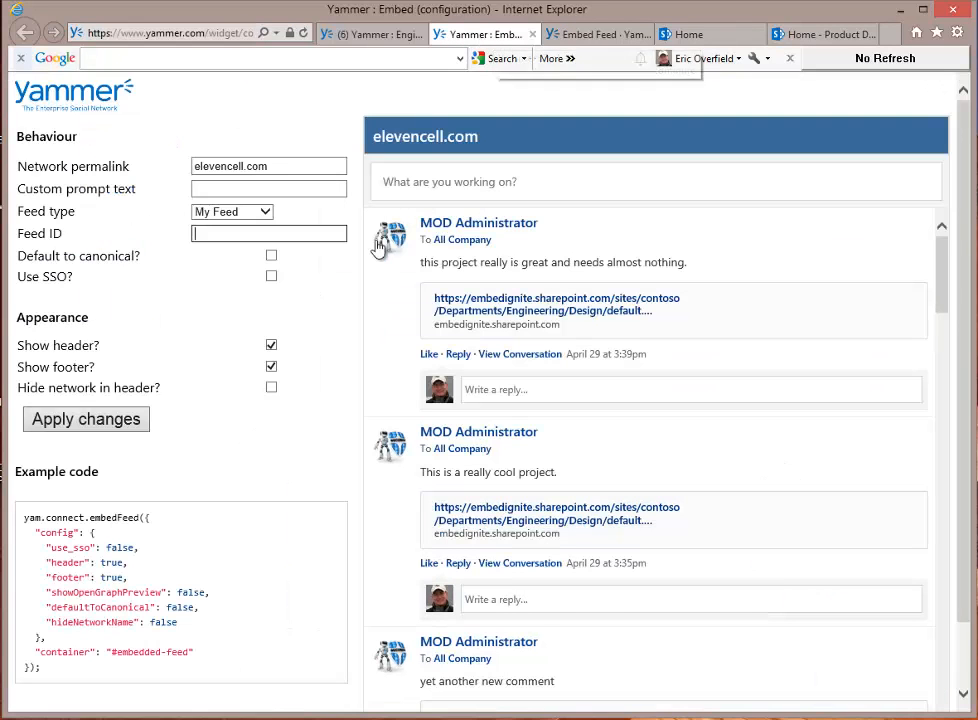
pyautogui.moveTo(108, 268)
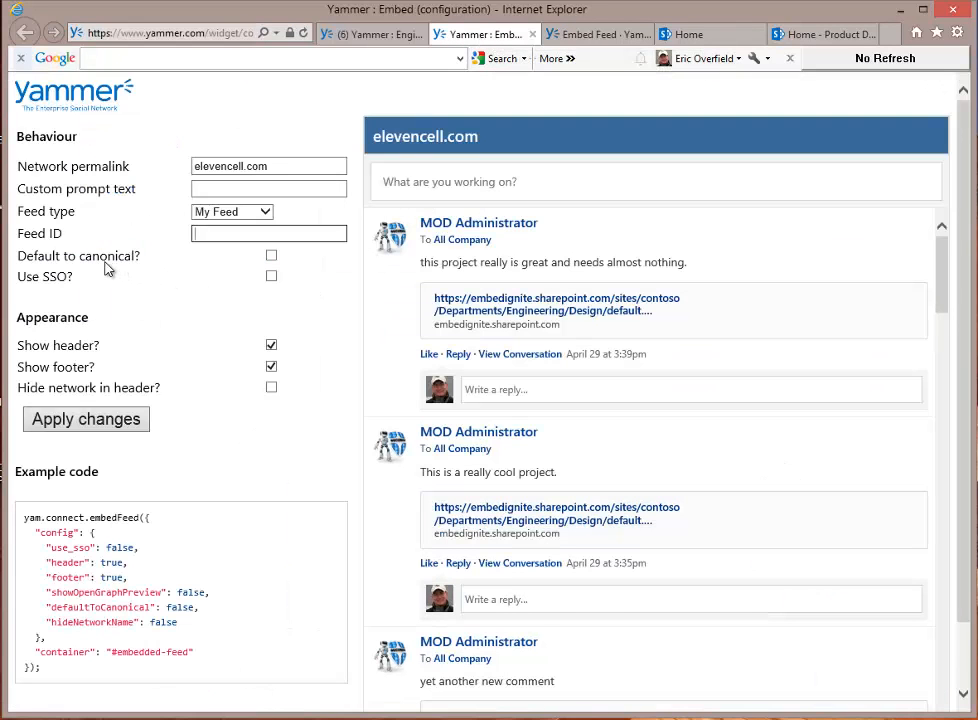
# Enable Default to canonical and 'Use SSO?' for the elevencell.com embedded feed
pyautogui.click(272, 256)
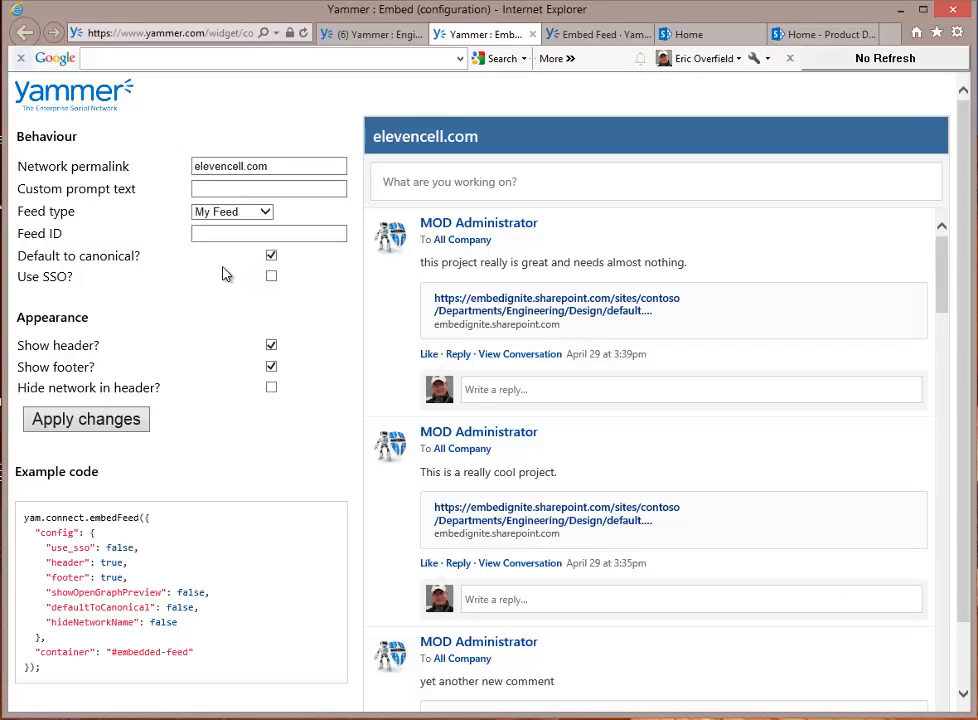
pyautogui.moveTo(416, 204)
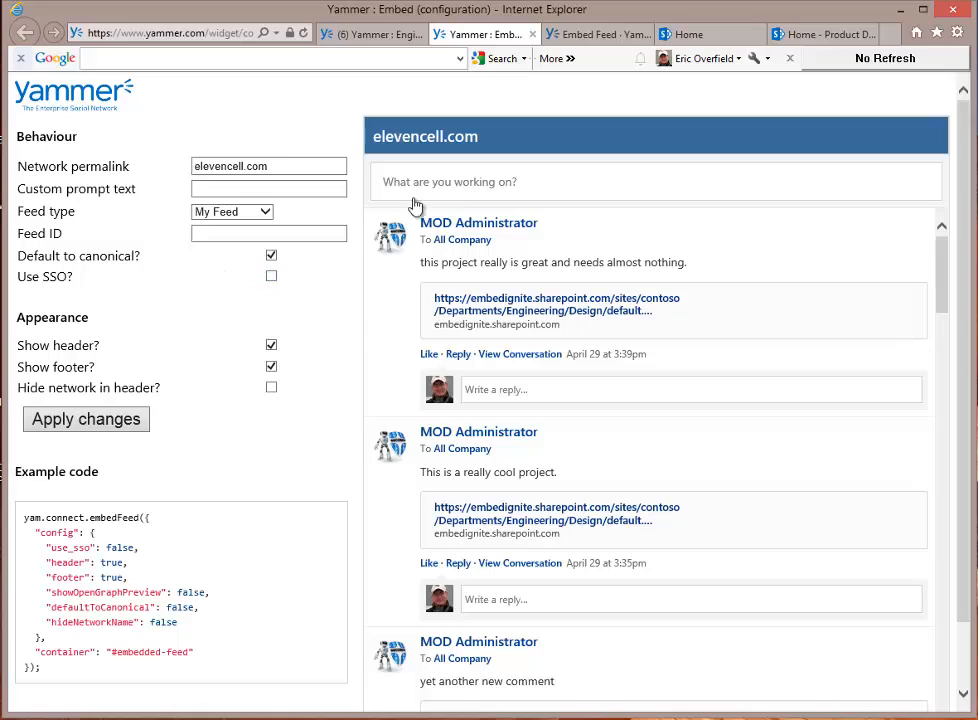
pyautogui.moveTo(448, 188)
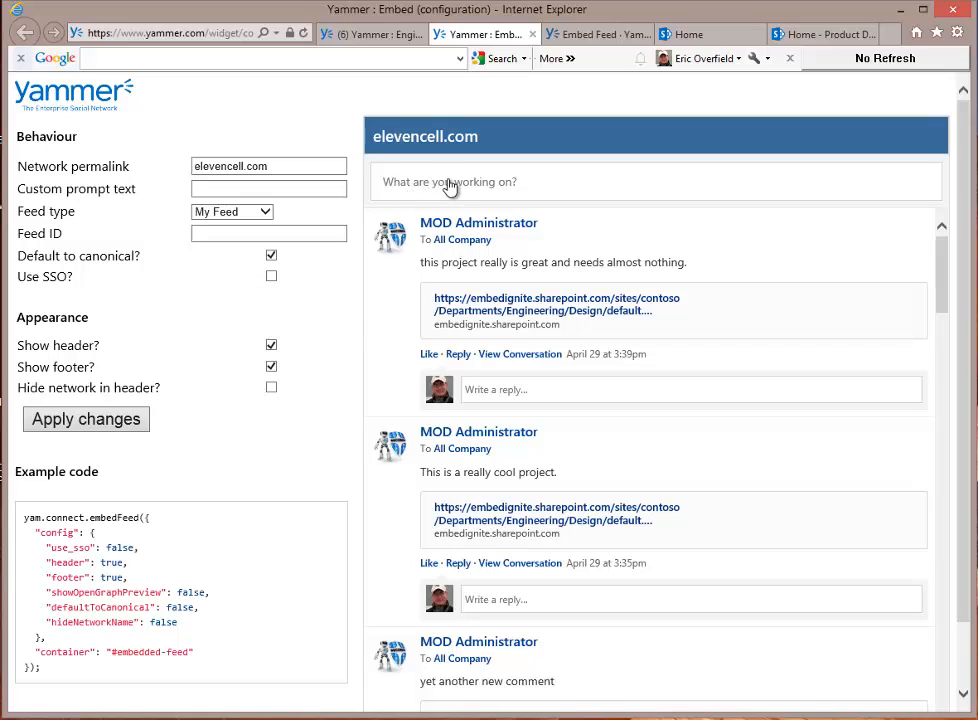
pyautogui.moveTo(428, 188)
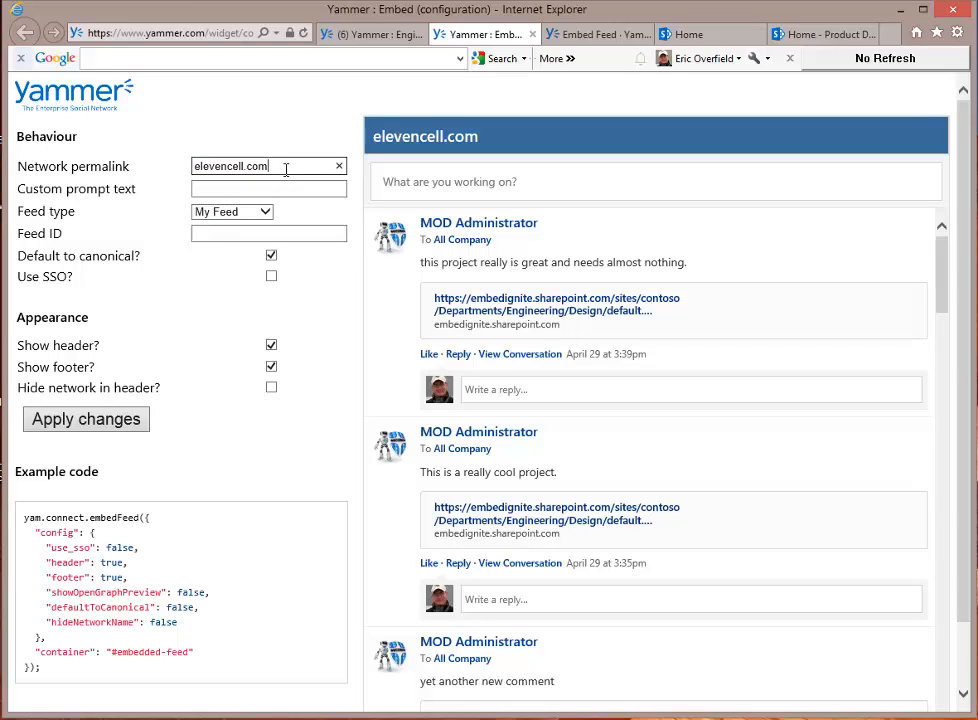
pyautogui.click(272, 276)
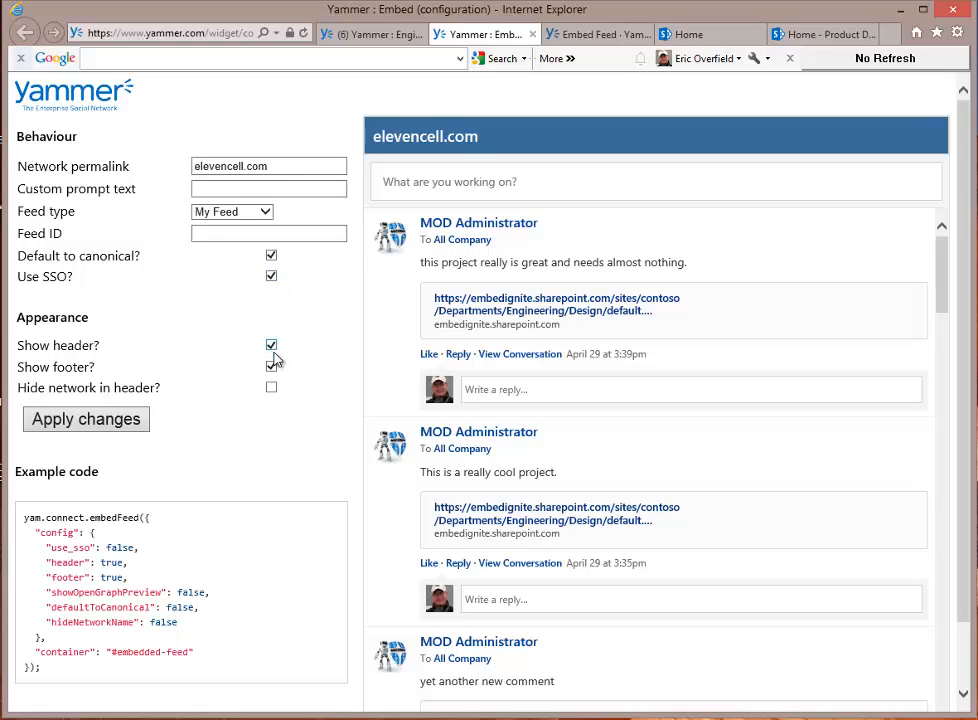
pyautogui.click(272, 368)
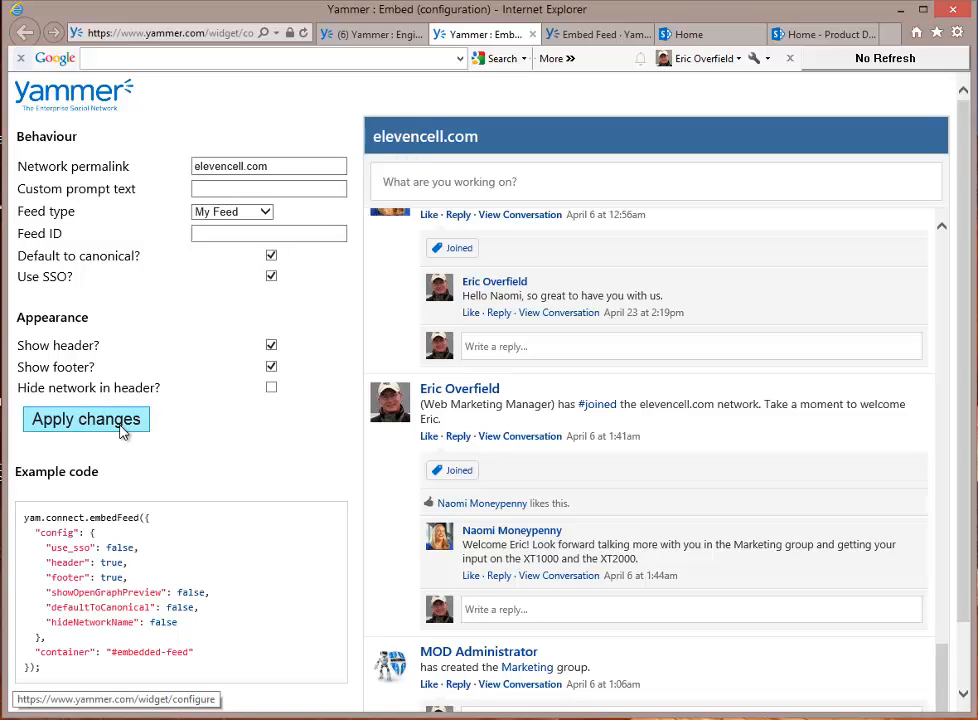
# Apply the SSO feed settings and copy the generated example code for the Script Editor embed box
pyautogui.click(84, 420)
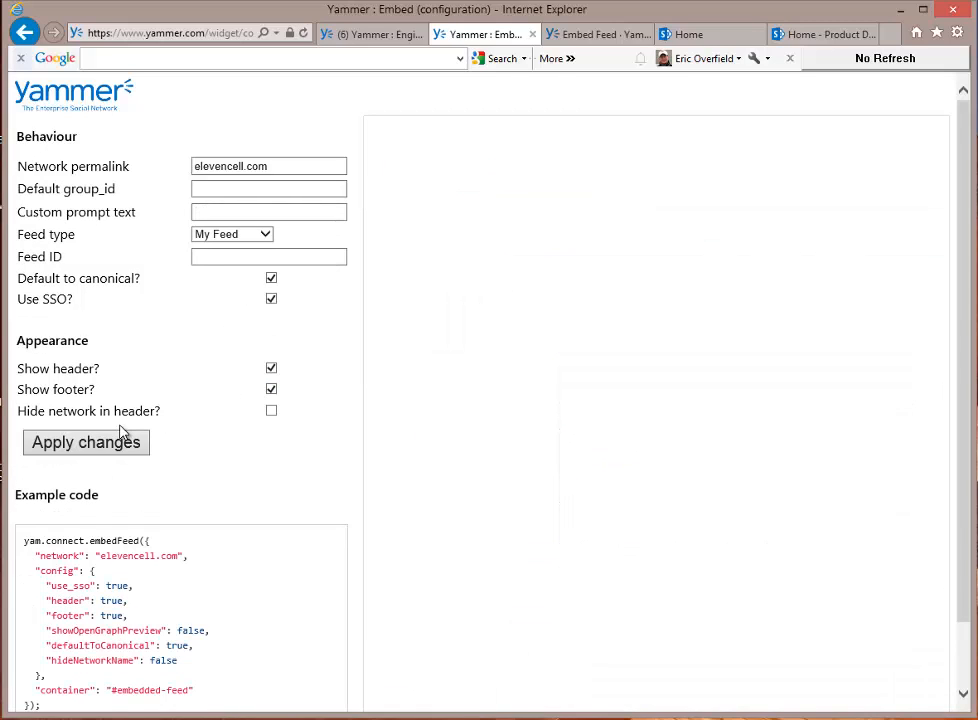
pyautogui.click(84, 442)
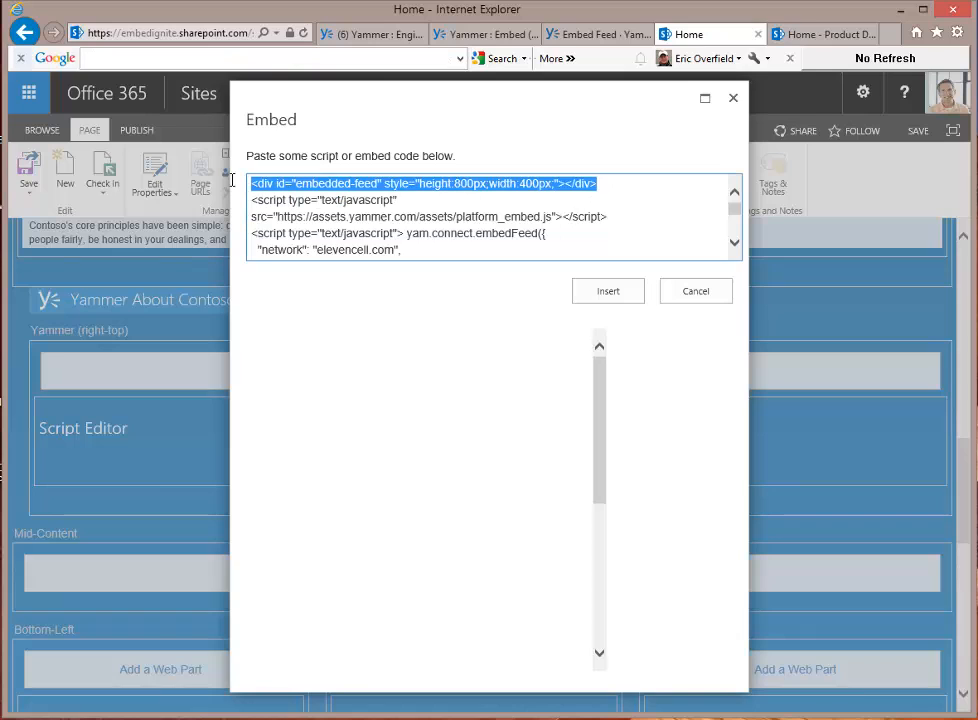
# Edit the embedded-feed div style to height 500px and width 100% instead of 400px
pyautogui.click(448, 200)
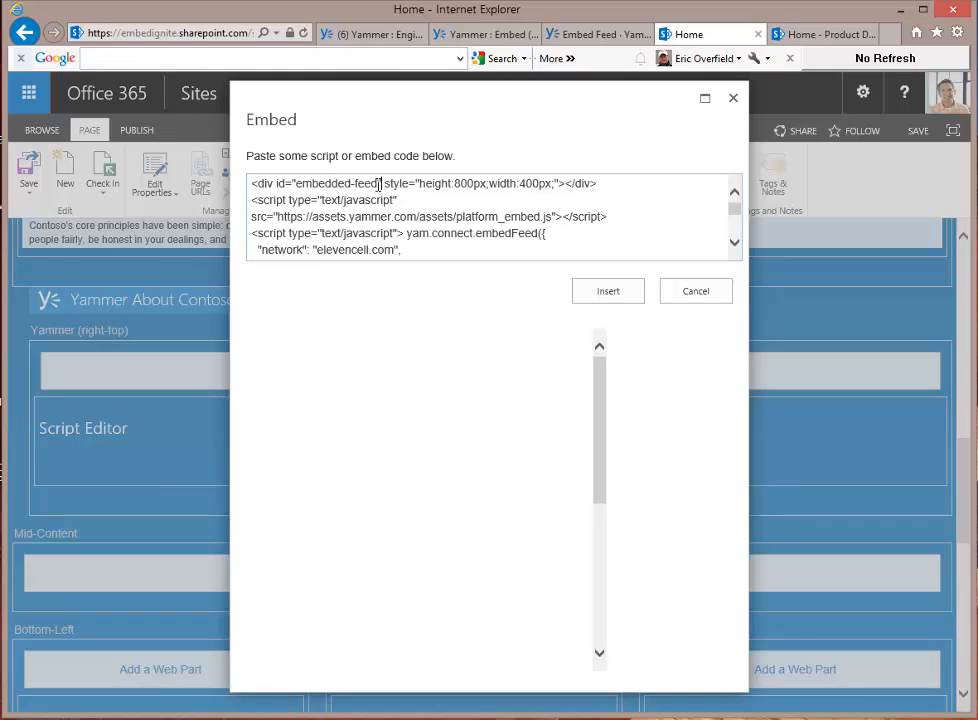
pyautogui.doubleClick(336, 184)
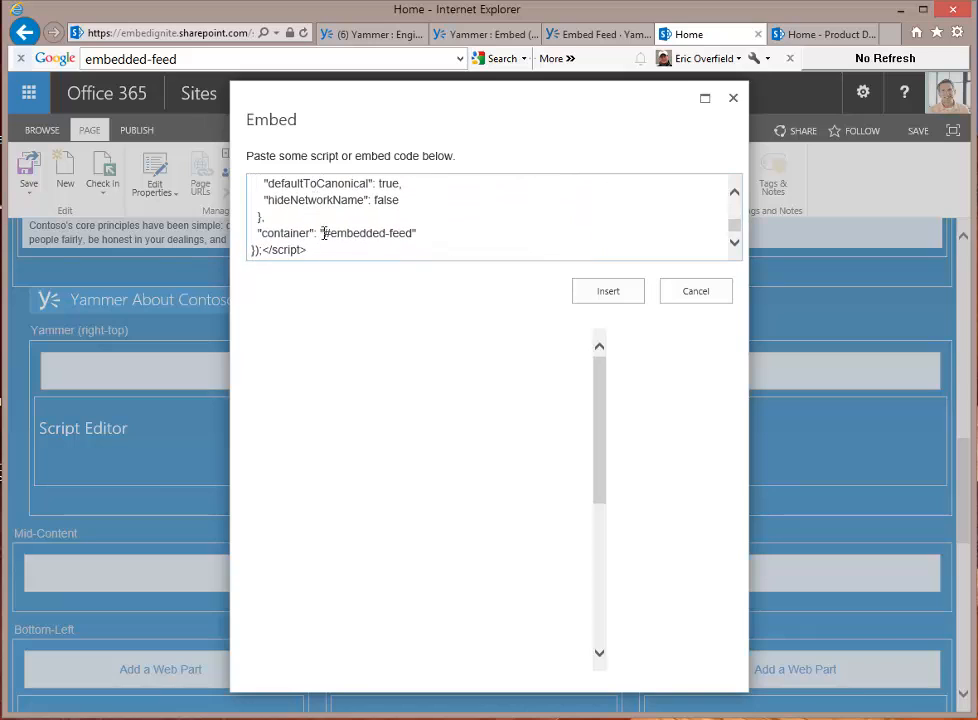
pyautogui.doubleClick(372, 232)
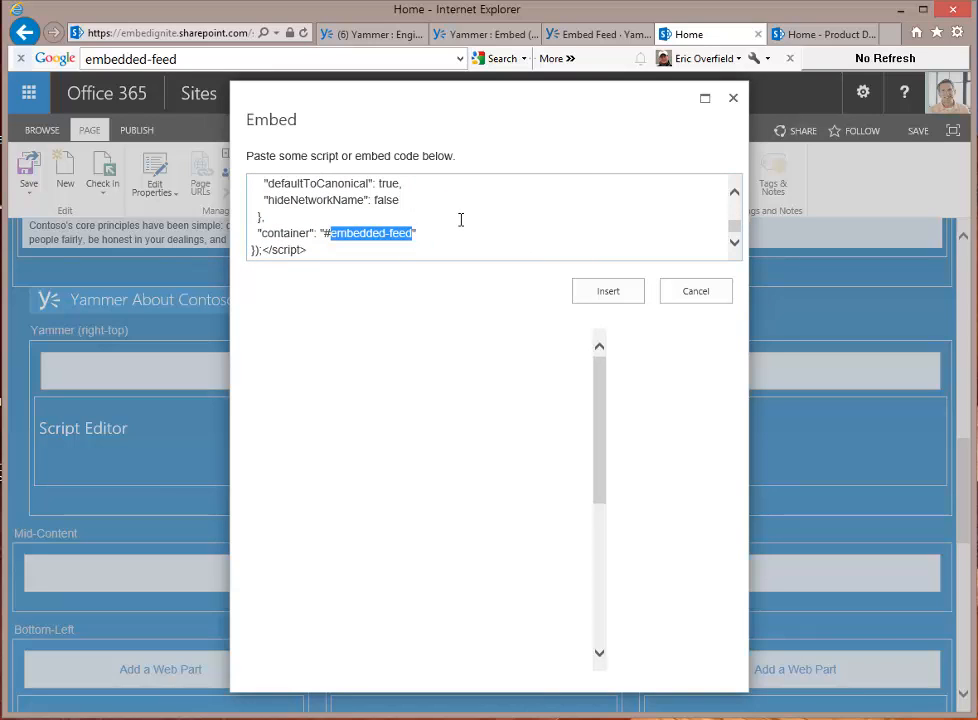
pyautogui.moveTo(364, 248)
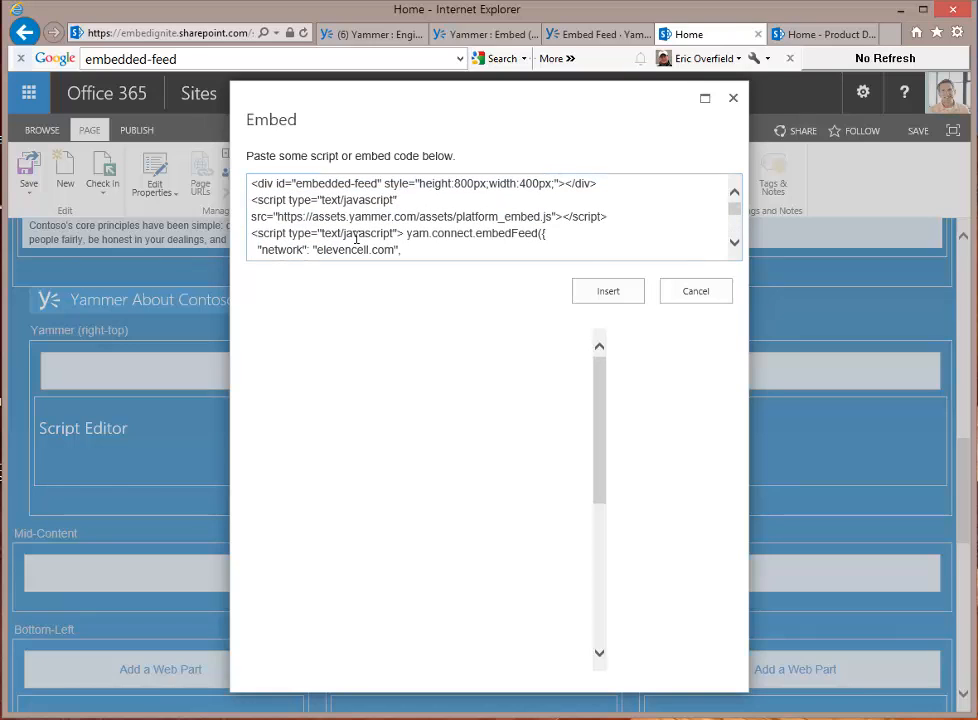
pyautogui.doubleClick(336, 184)
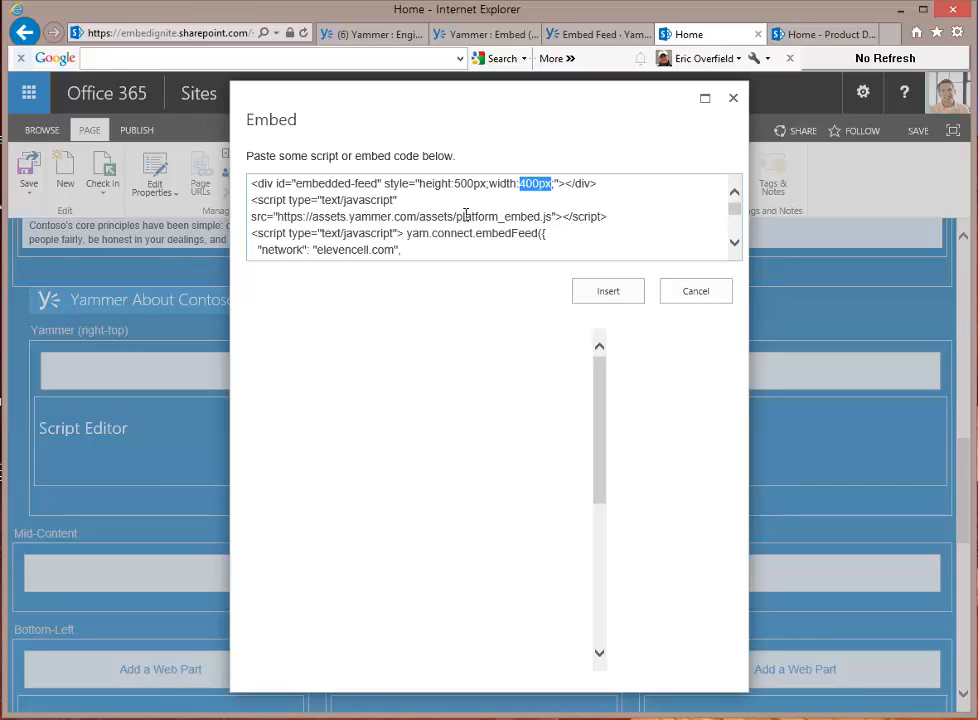
pyautogui.write('100')
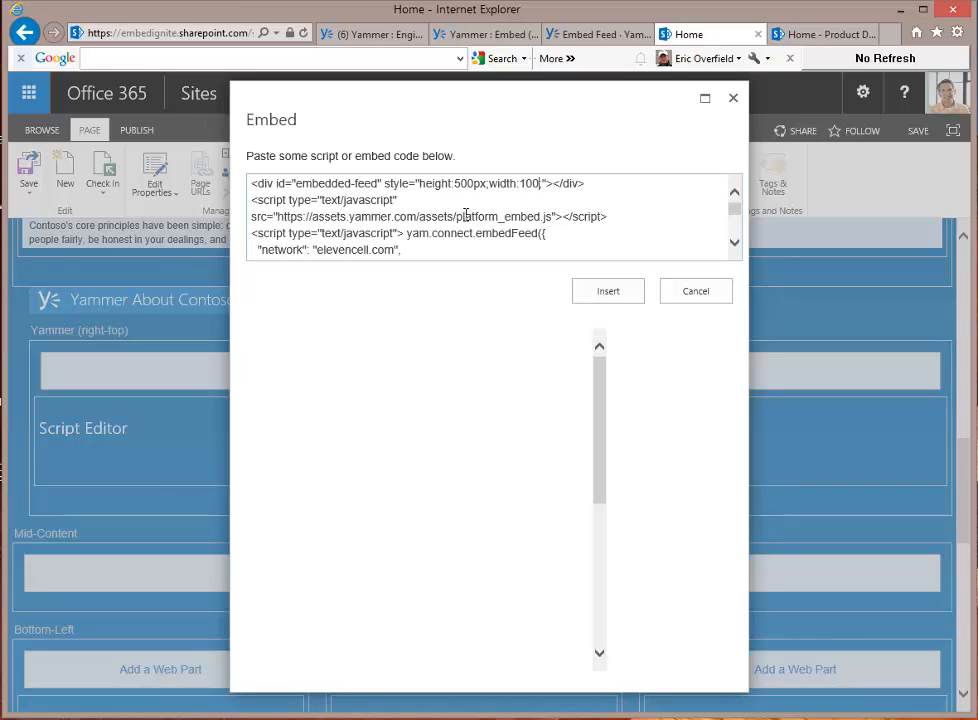
pyautogui.write('%')
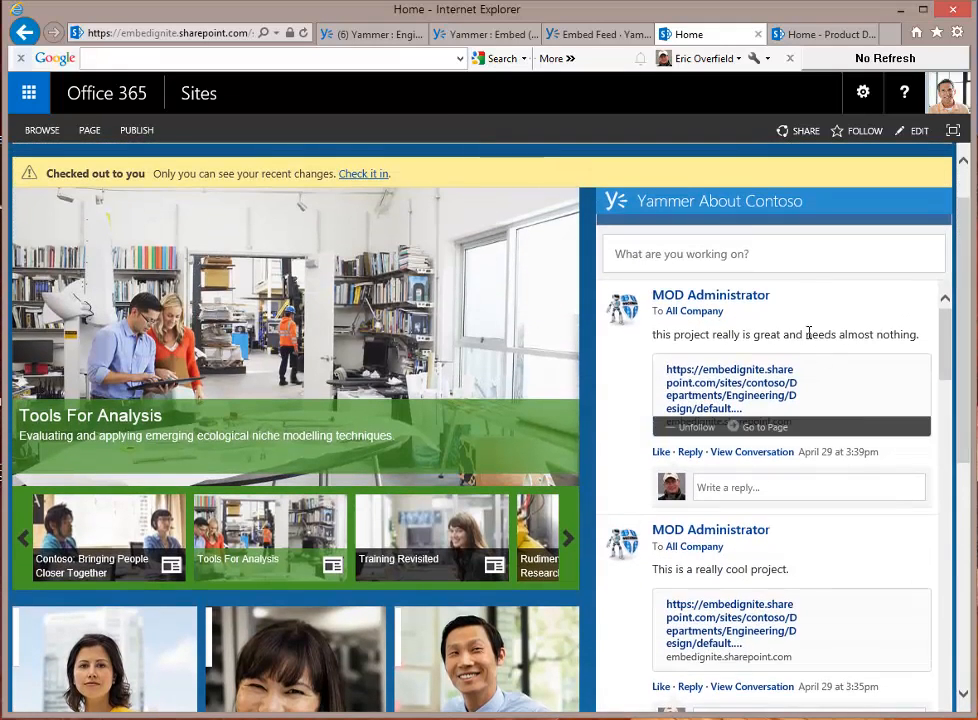
# Post 'I am creating a new video demo for our Ignite Session. Please provide any feedback...' to the embedded feed
pyautogui.click(772, 252)
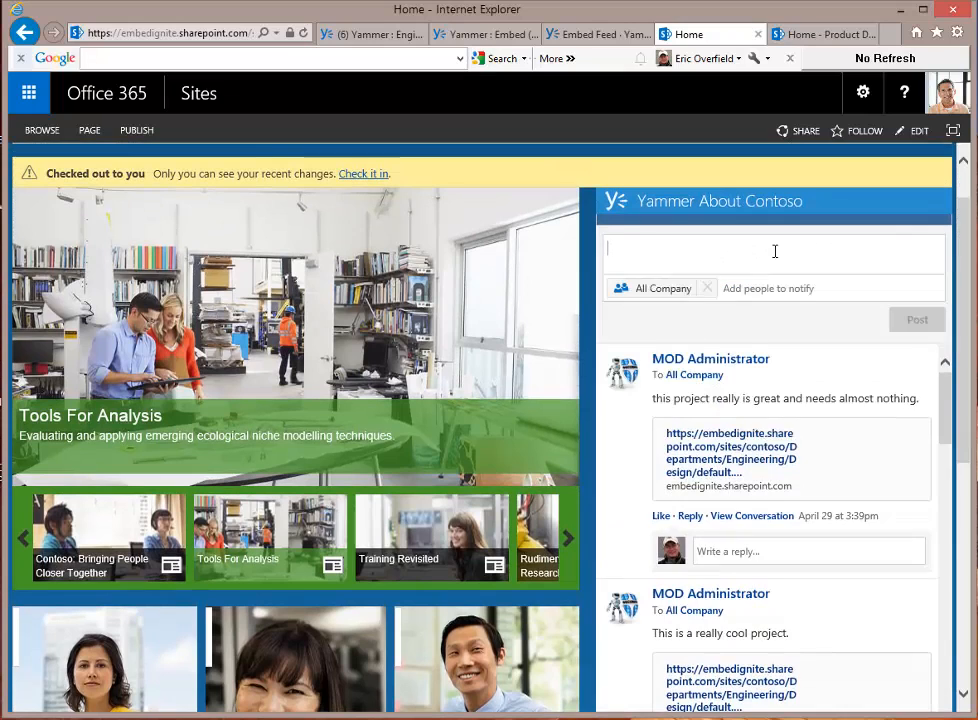
pyautogui.write('I am creating a new video demo for our Ignite Session. Please provide any feedback possible.')
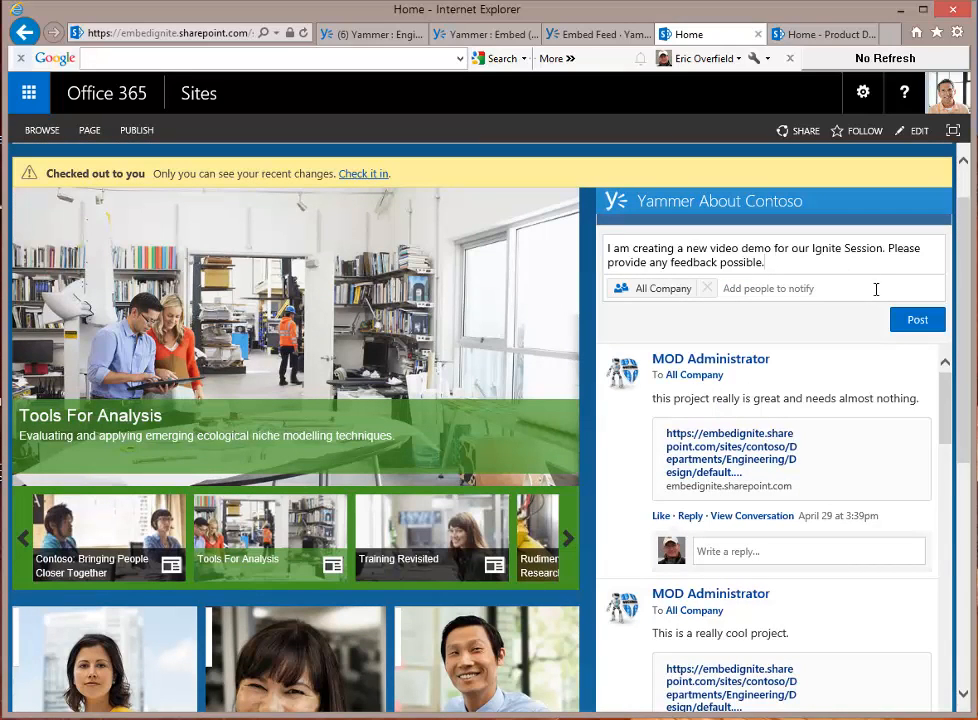
pyautogui.click(916, 320)
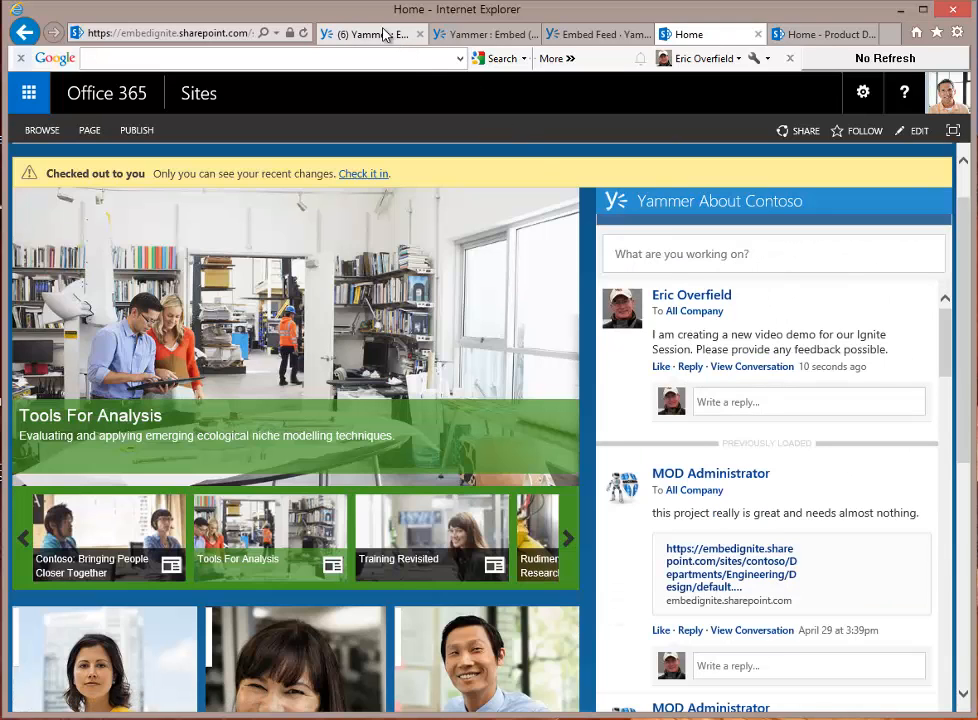
# Glance at Yammer's Engineering group, then switch to the Product Design SharePoint site page
pyautogui.click(370, 32)
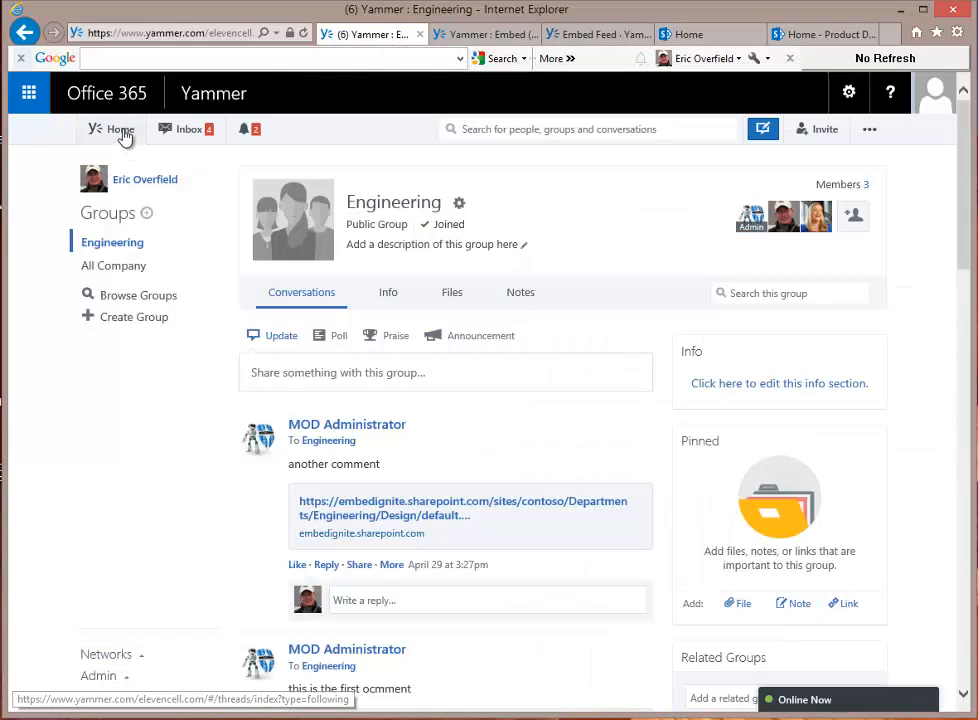
pyautogui.click(120, 128)
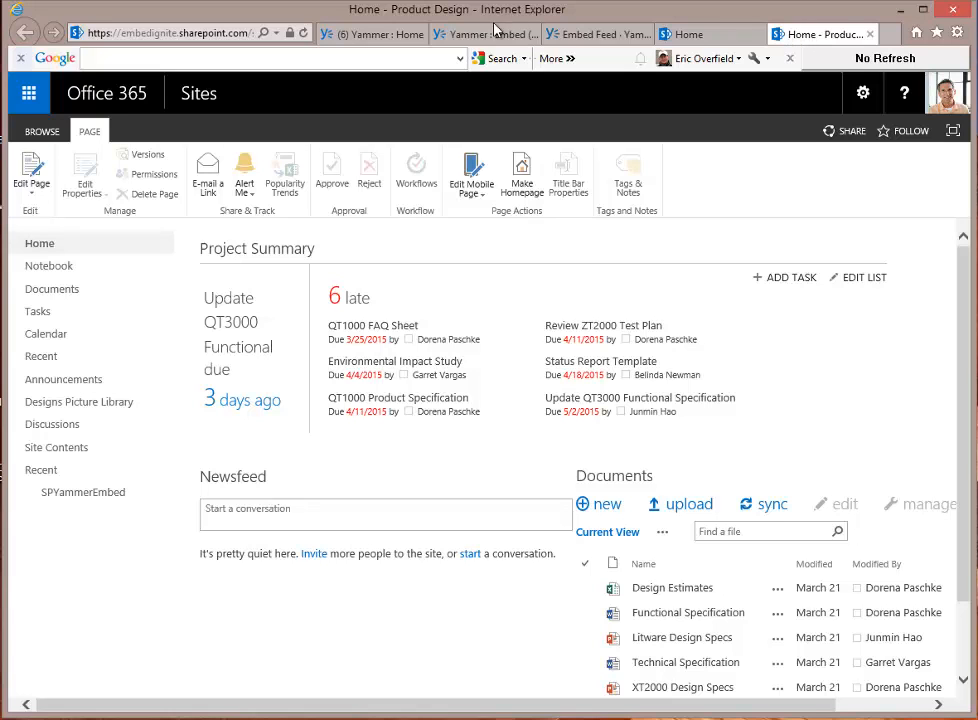
# Bring up the Embed Feed documentation page in the Yammer Developer Center
pyautogui.click(596, 32)
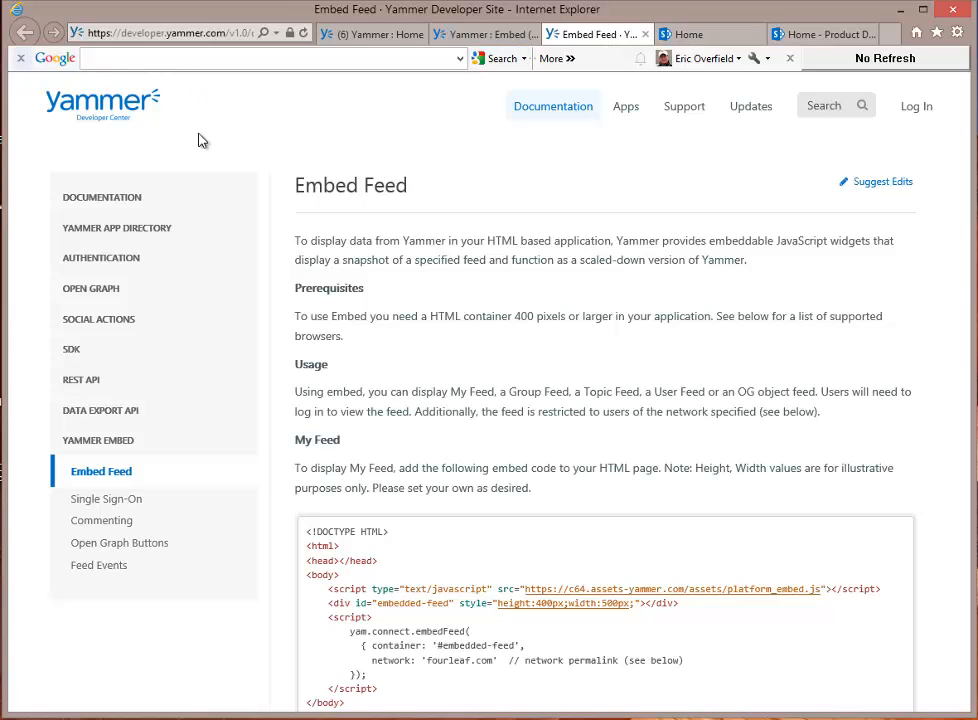
pyautogui.moveTo(208, 154)
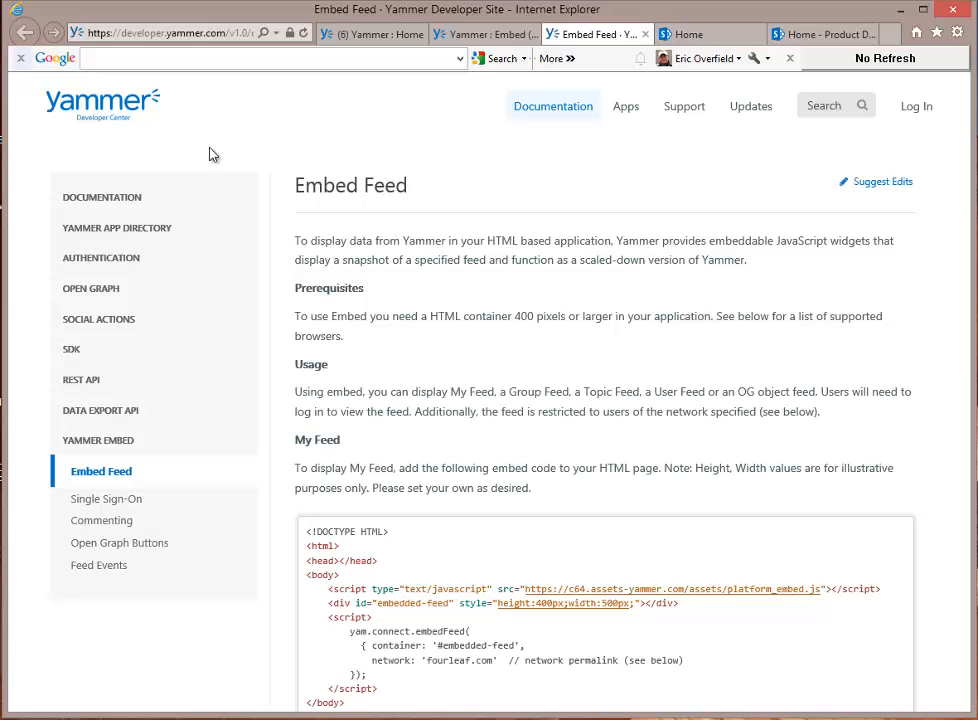
pyautogui.moveTo(218, 94)
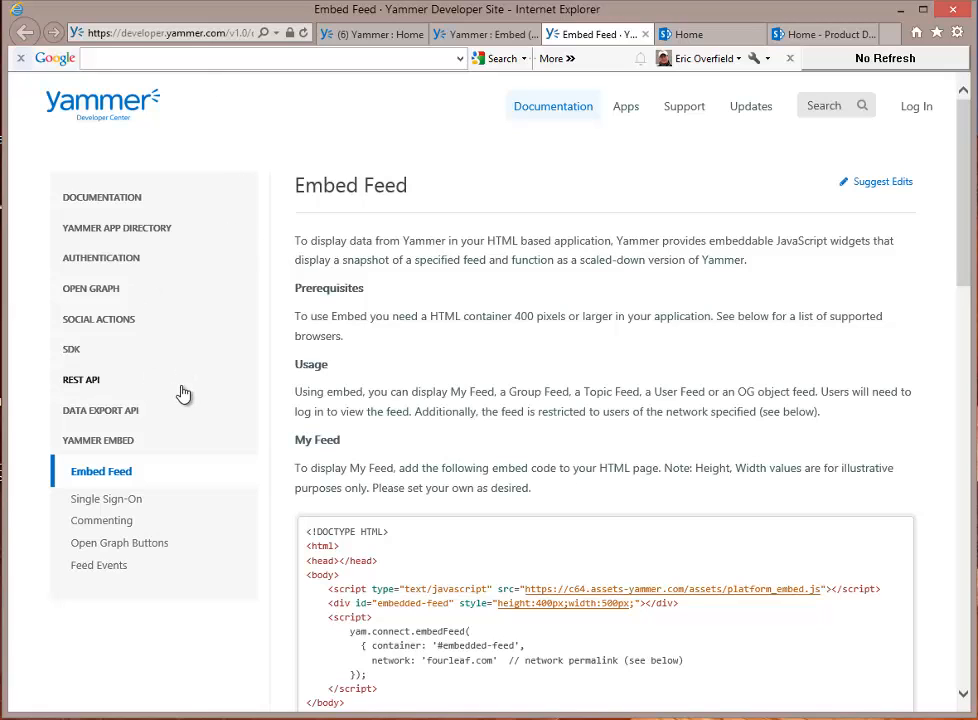
pyautogui.moveTo(104, 456)
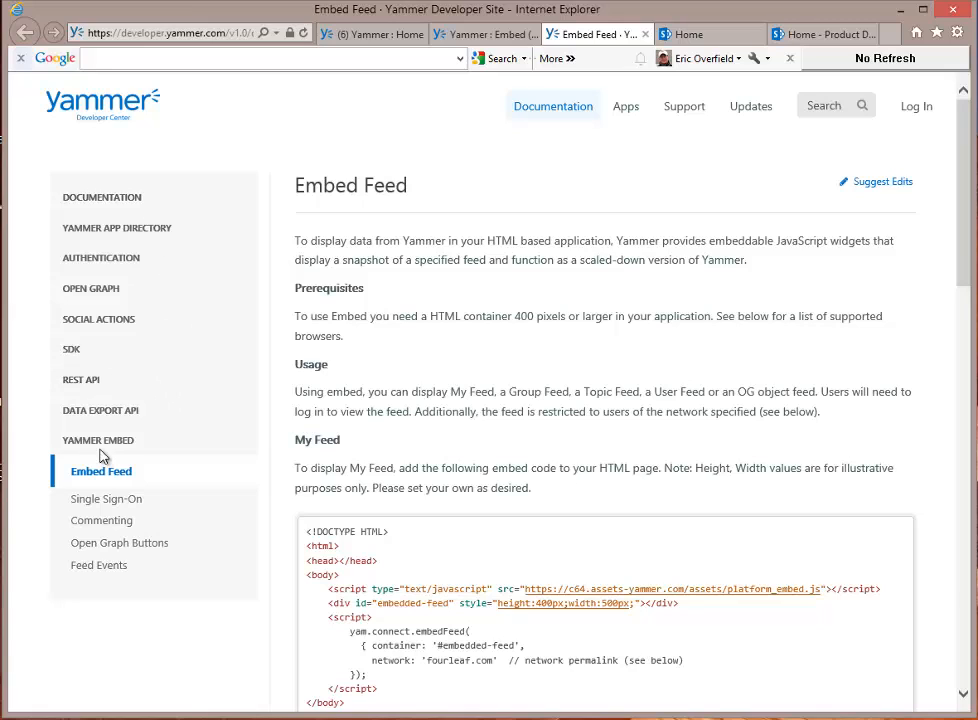
pyautogui.moveTo(108, 548)
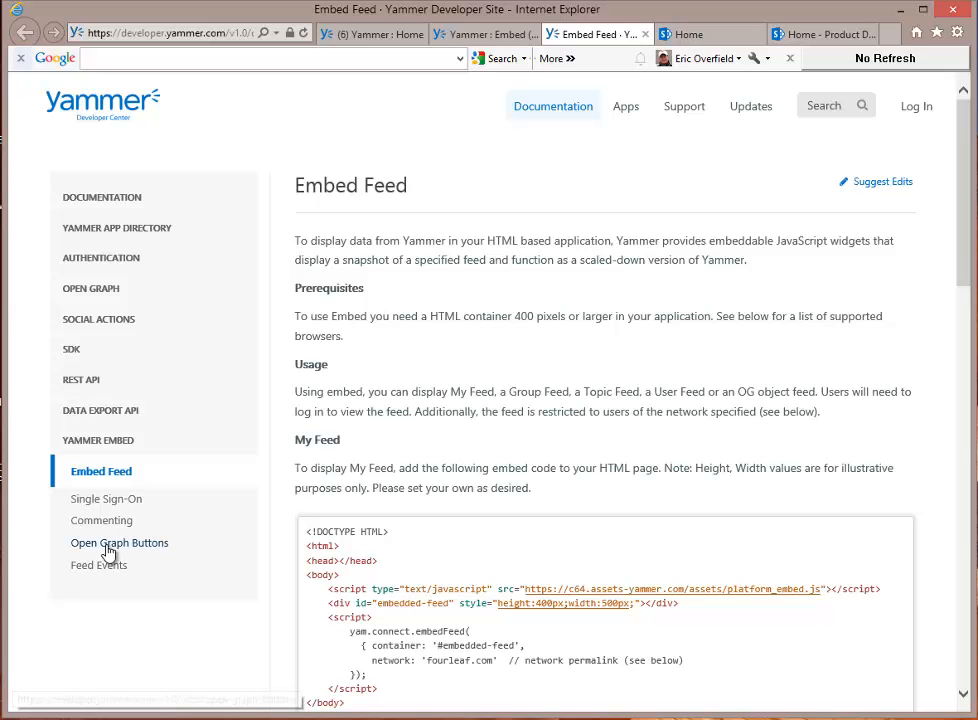
# Select the Open Graph Buttons script and container sample lines, then return to the Product Design home page
pyautogui.click(120, 542)
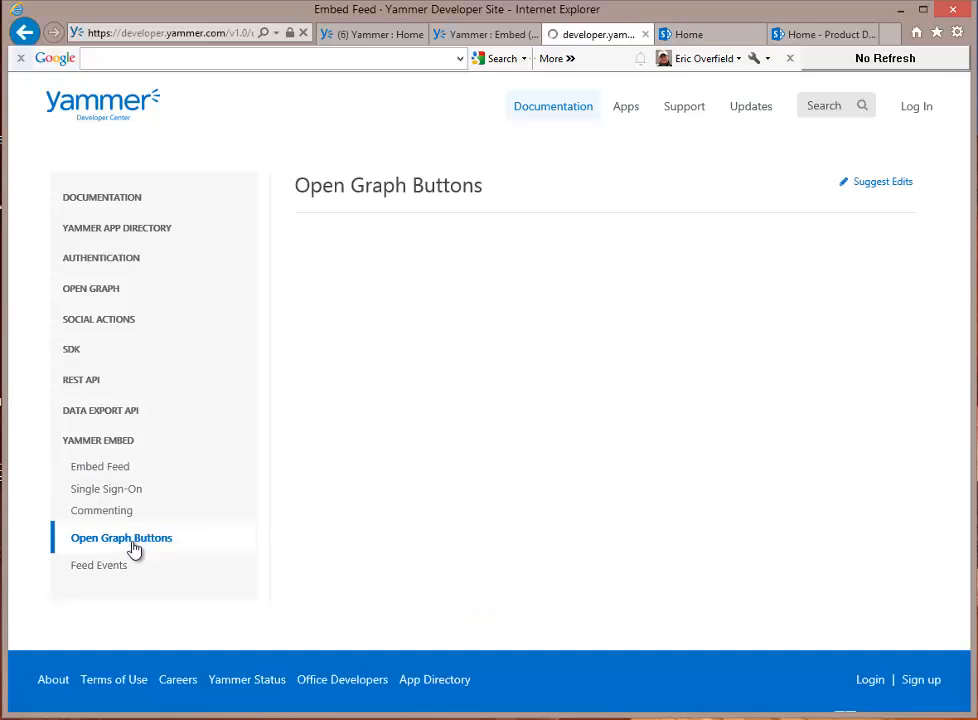
pyautogui.click(120, 536)
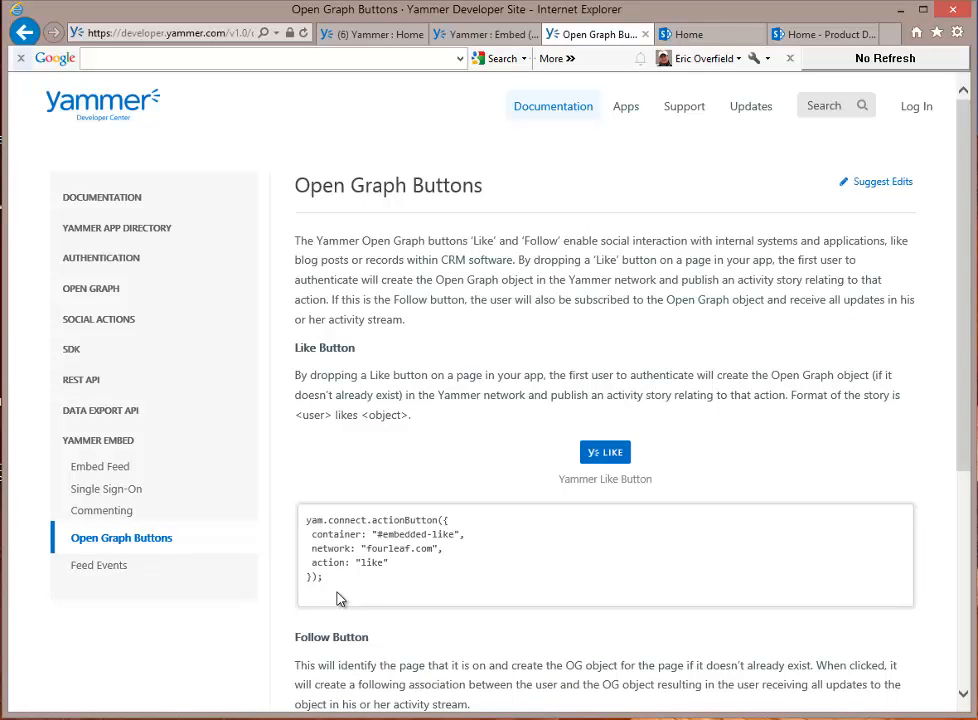
pyautogui.moveTo(342, 592)
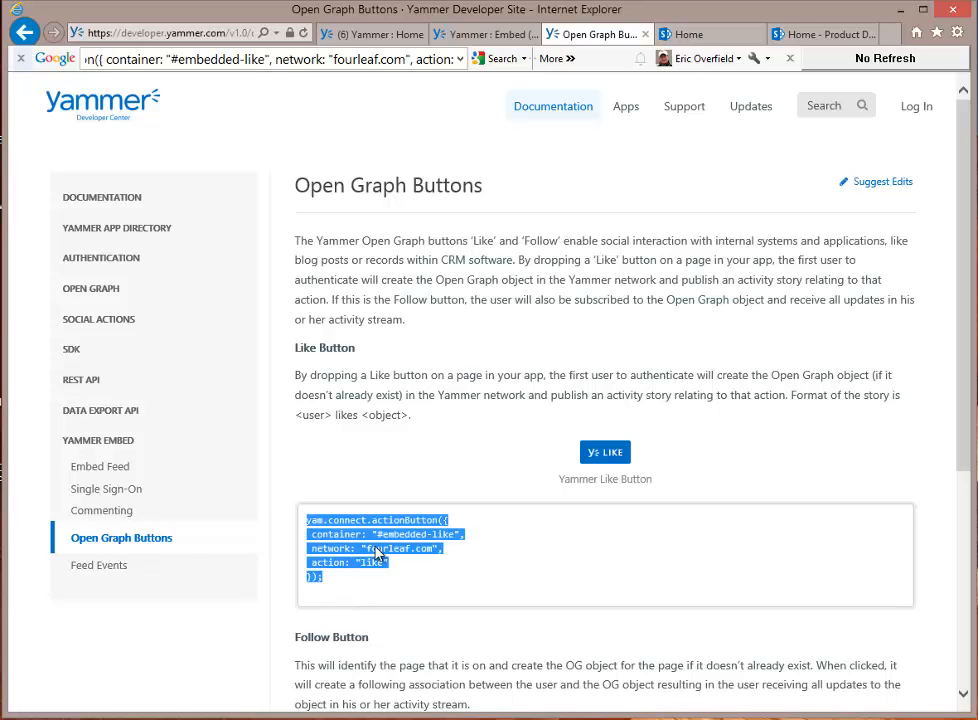
pyautogui.scroll(-3)
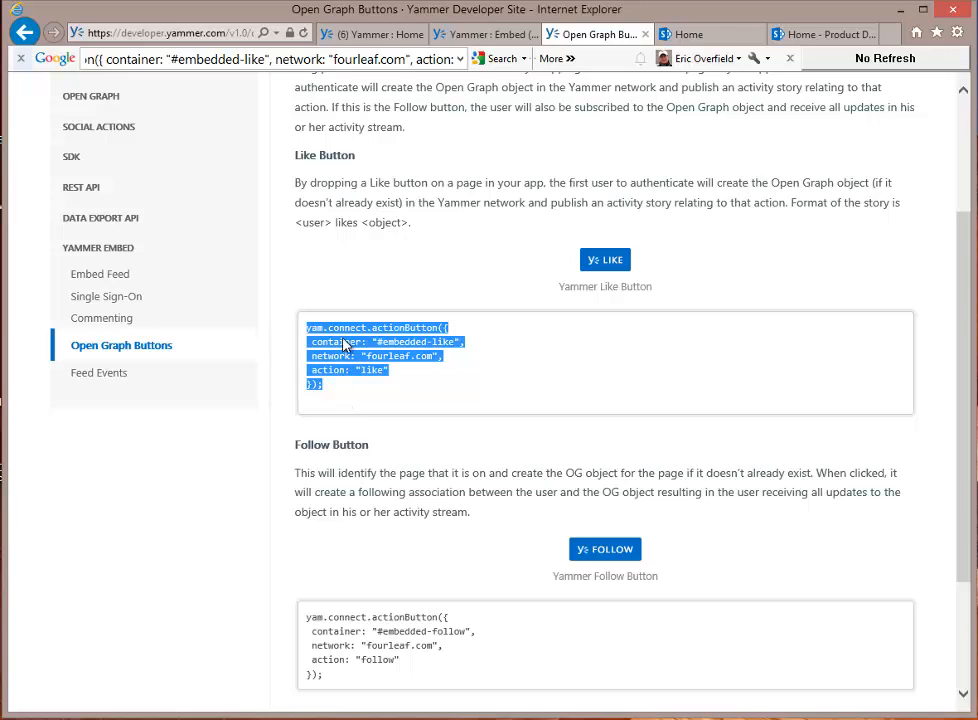
pyautogui.scroll(-3)
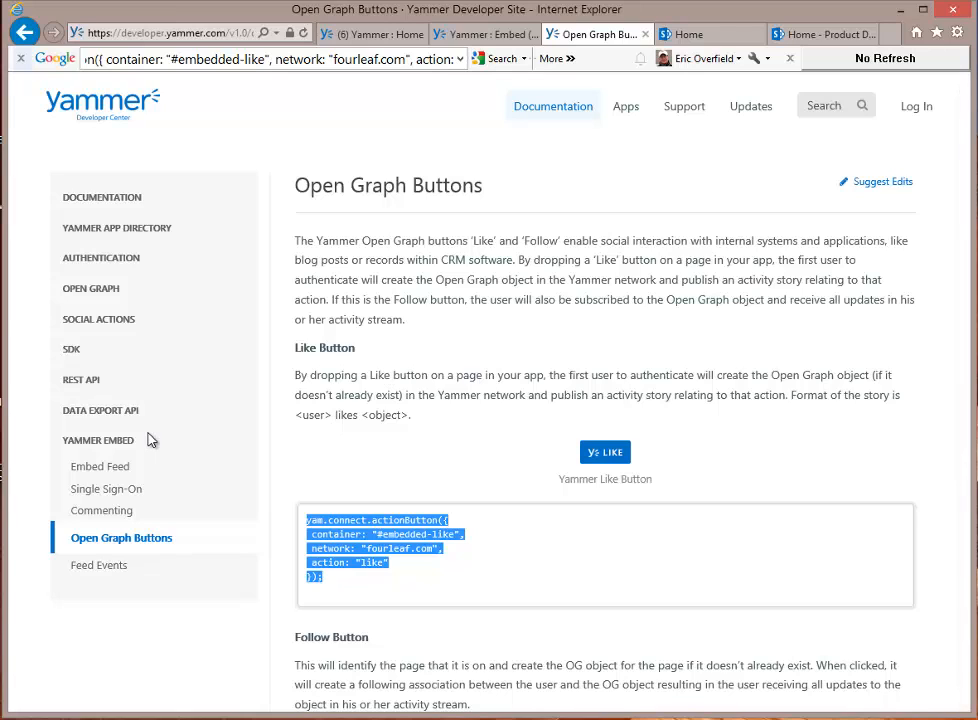
pyautogui.moveTo(100, 466)
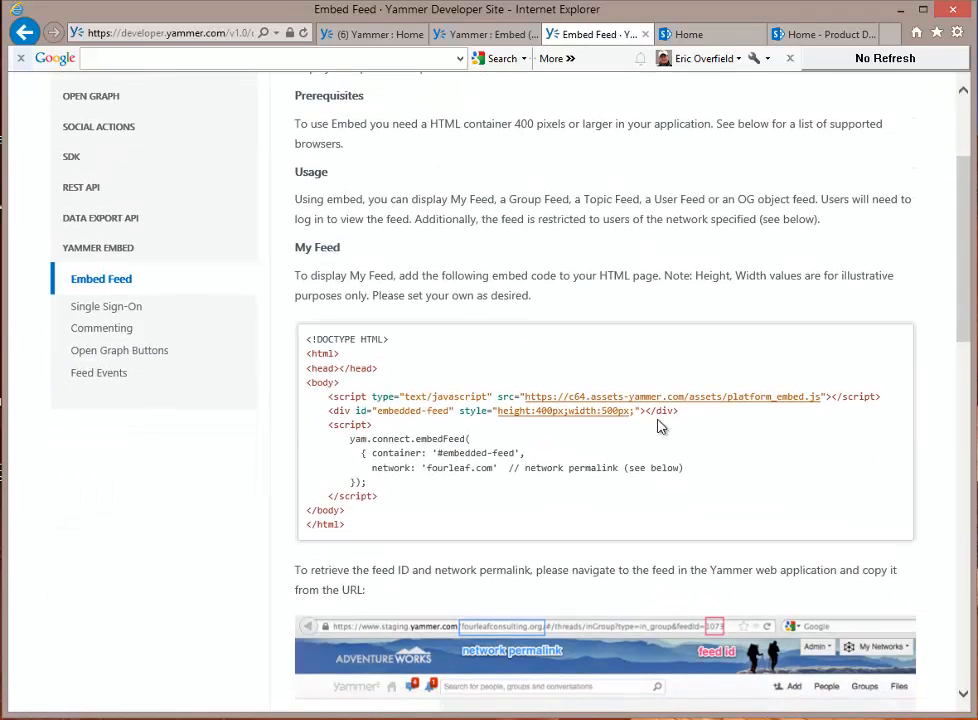
pyautogui.moveTo(330, 396); pyautogui.dragTo(680, 412)
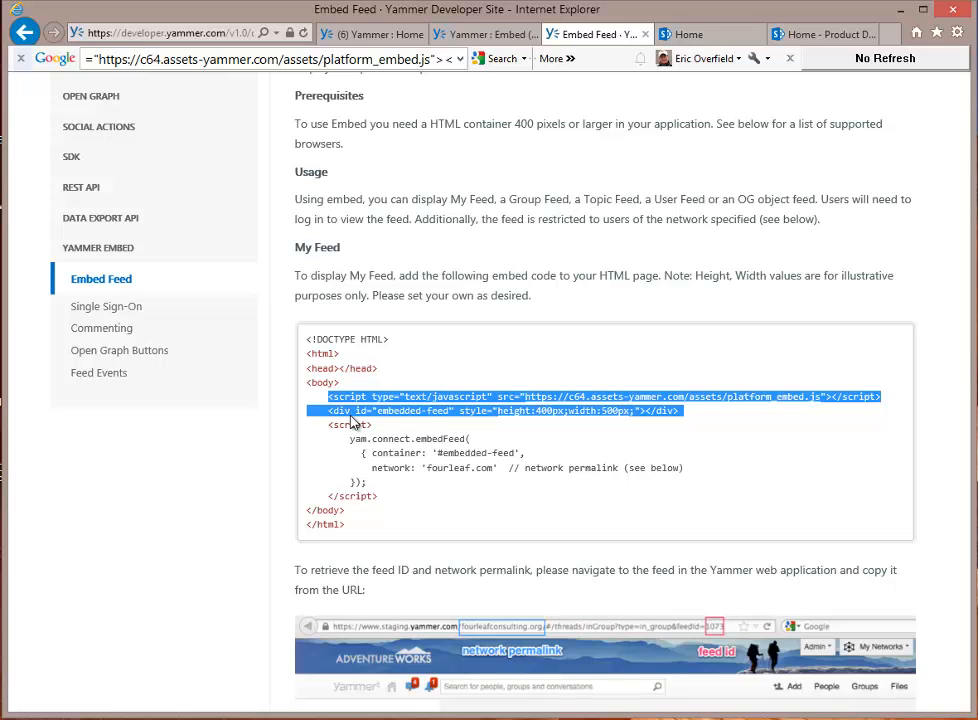
pyautogui.click(820, 32)
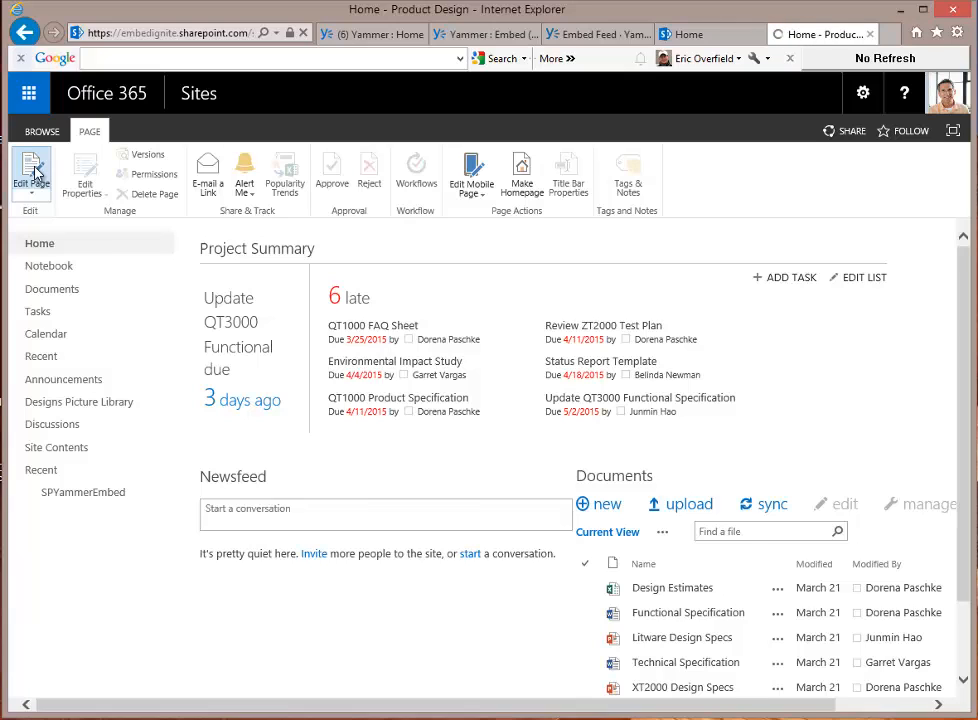
# Put the home page in edit mode and start adding a Media and Content web part to the top zone
pyautogui.click(32, 176)
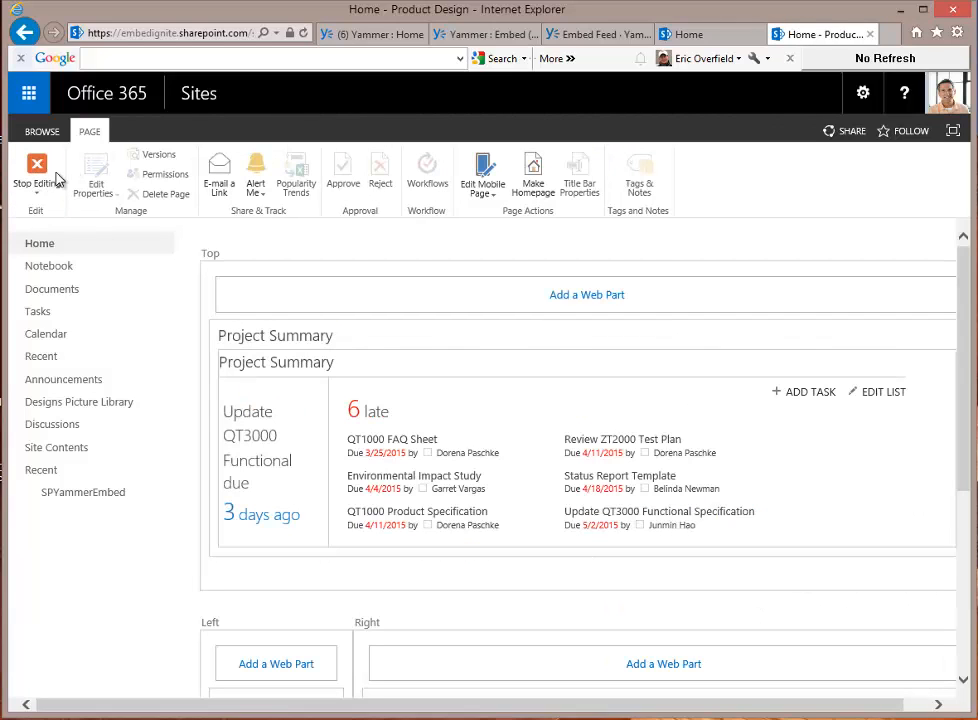
pyautogui.moveTo(586, 294)
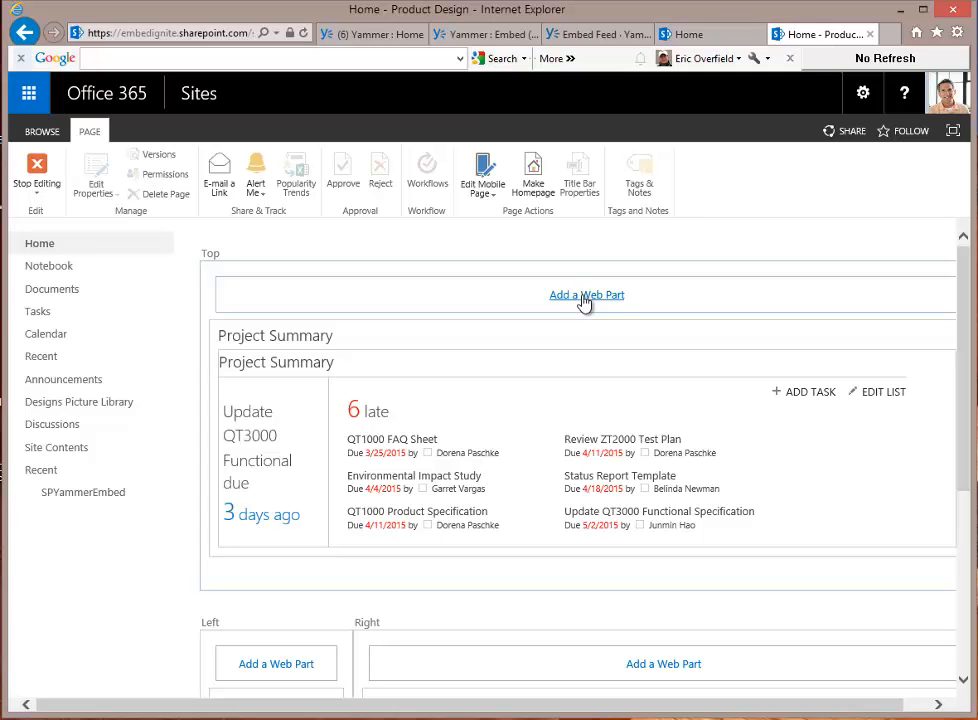
pyautogui.click(586, 296)
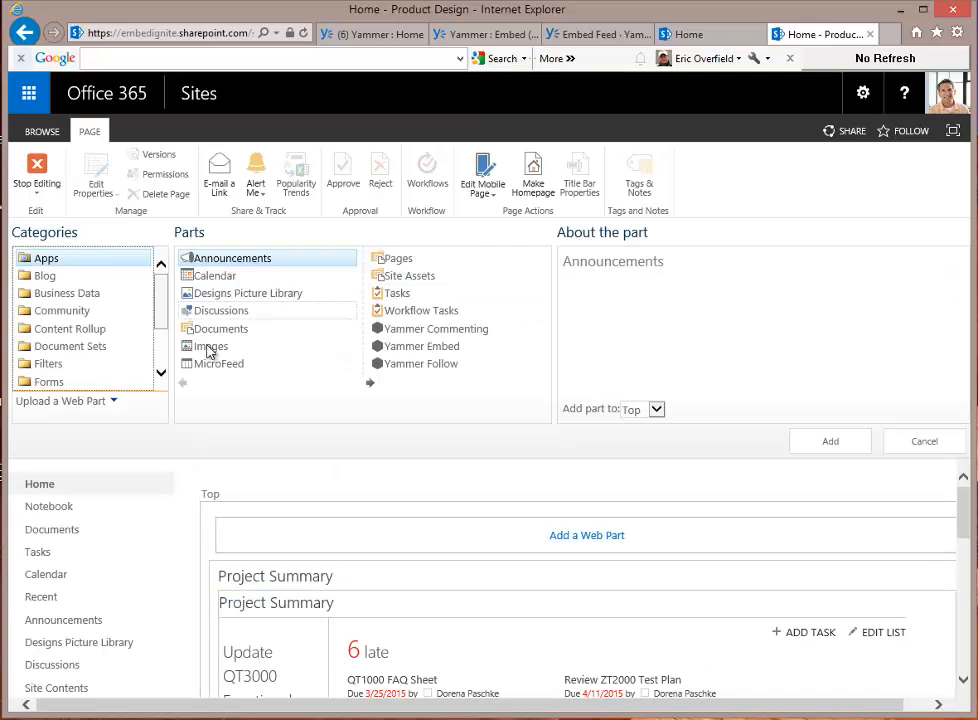
pyautogui.click(78, 312)
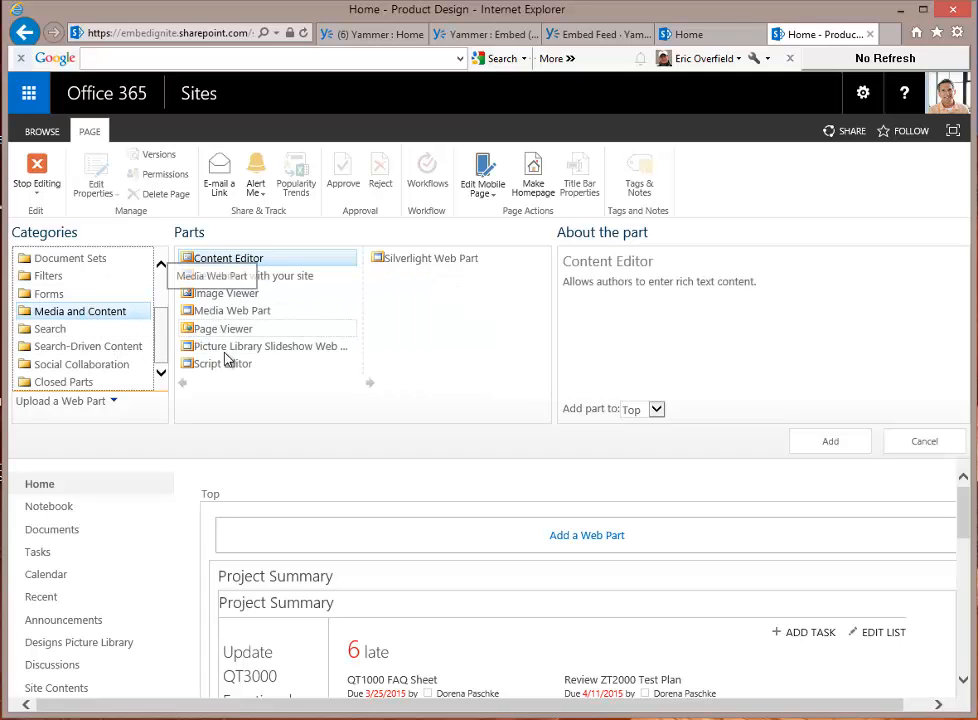
# Add a Script Editor web part and bring up its empty embed code box
pyautogui.click(220, 364)
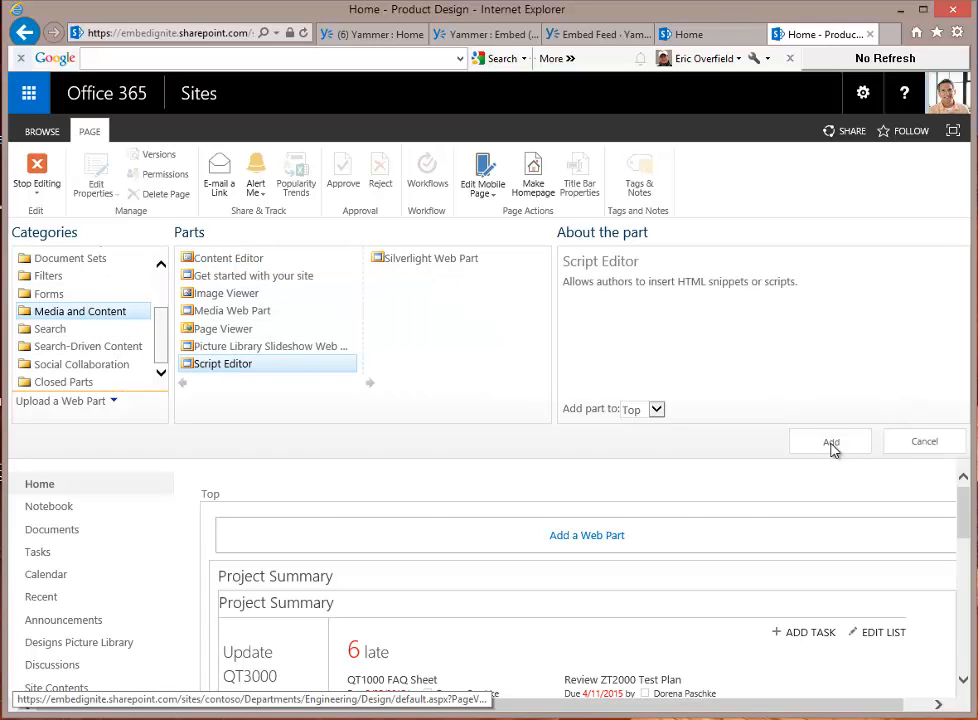
pyautogui.click(828, 442)
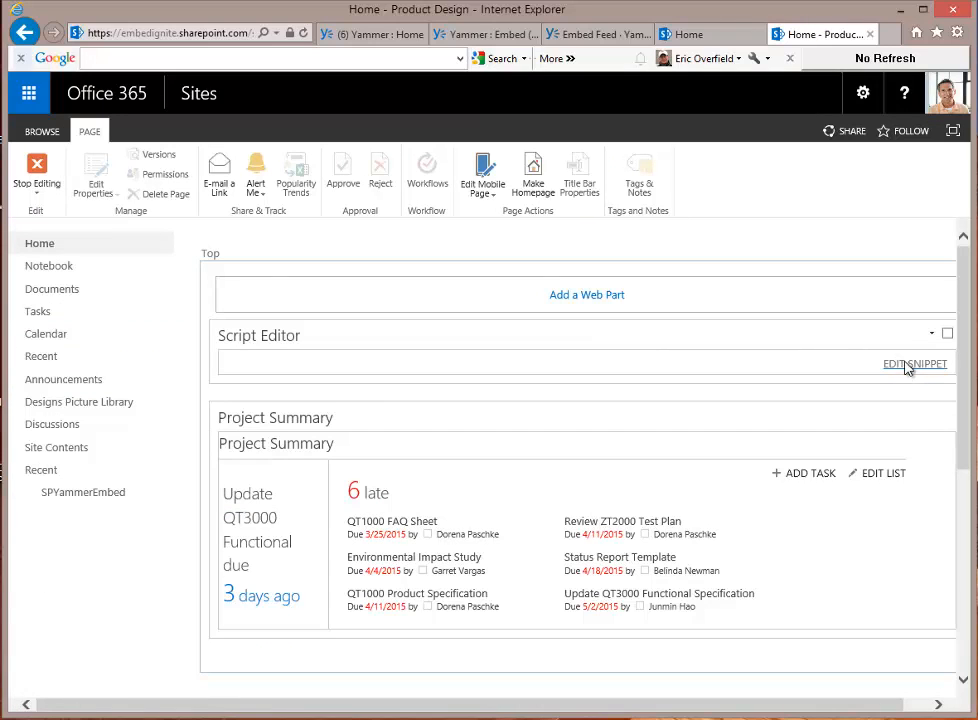
pyautogui.click(916, 364)
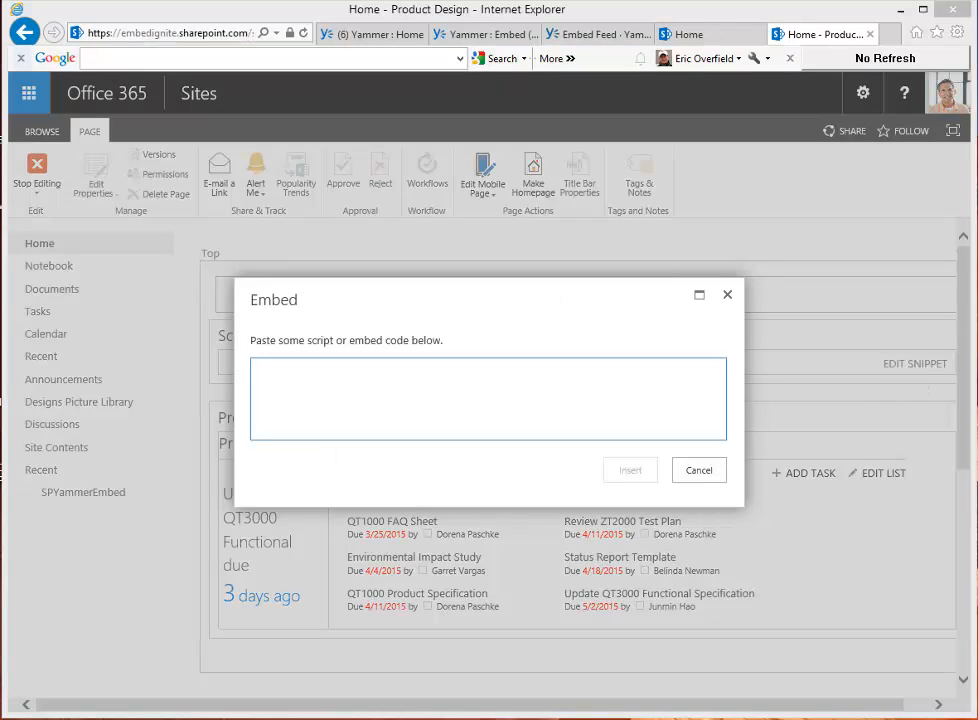
# Paste the Yammer button script into the embed box, then bring up the Yammer Share Button documentation
pyautogui.click(488, 398)
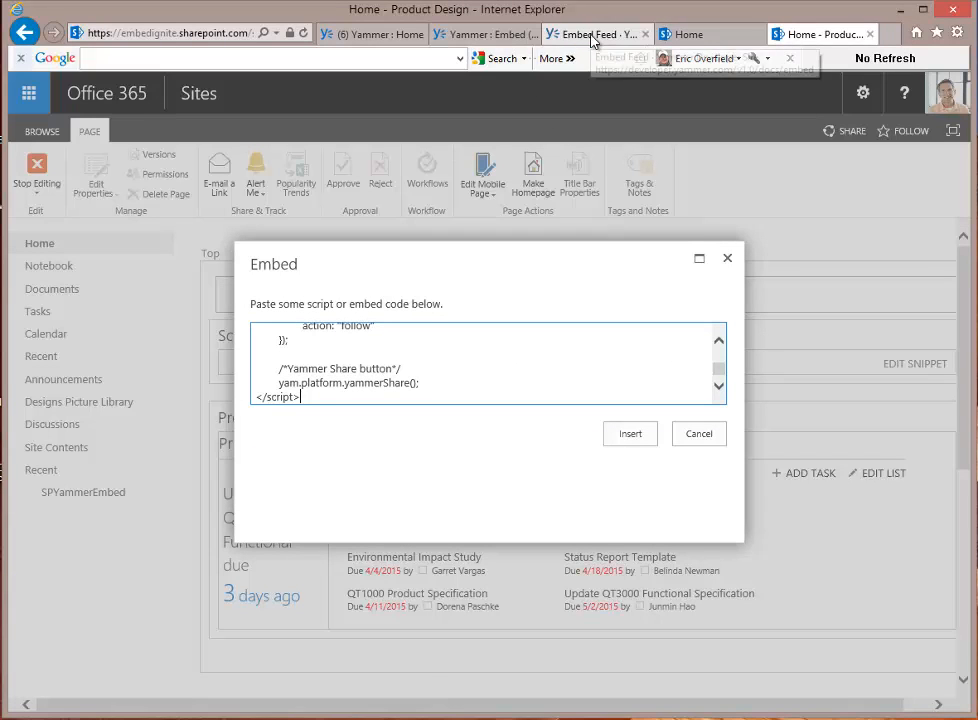
pyautogui.click(596, 32)
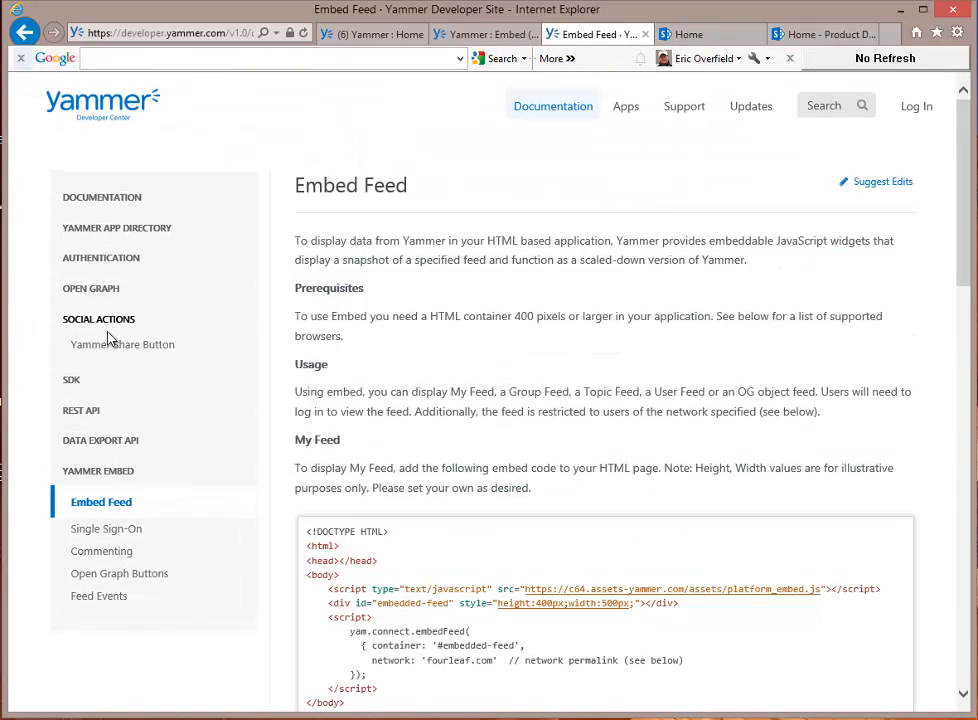
pyautogui.click(122, 344)
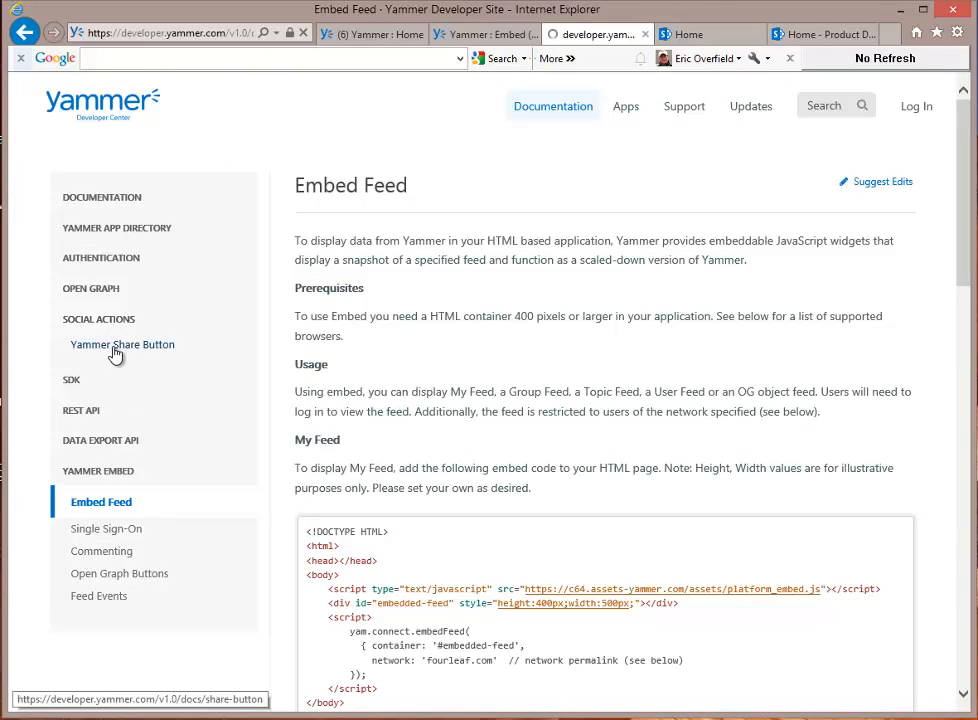
pyautogui.click(122, 344)
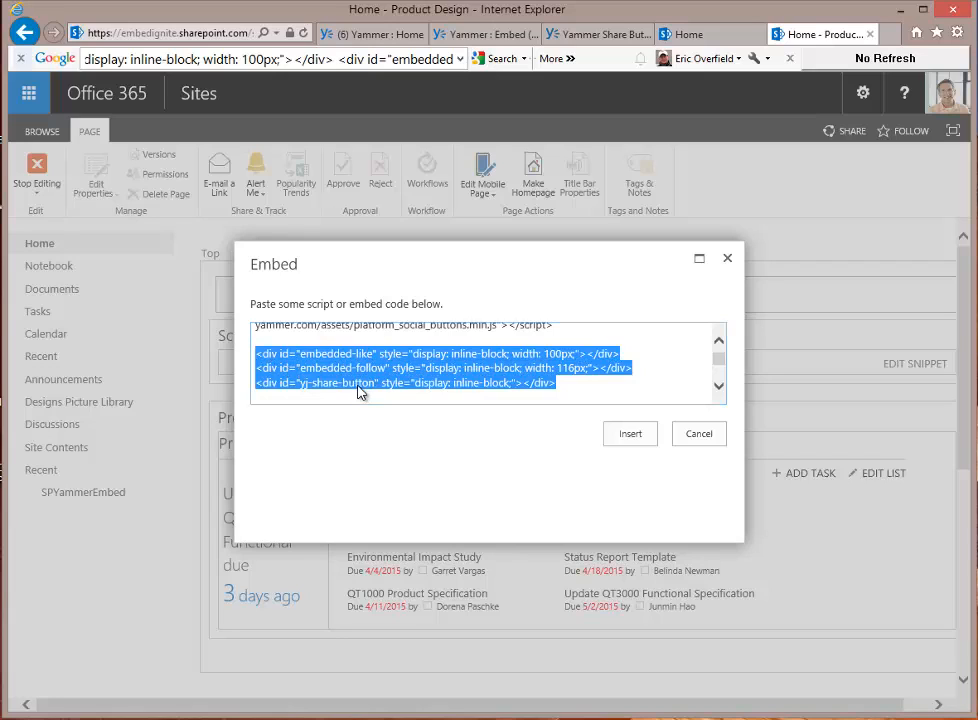
pyautogui.moveTo(336, 364)
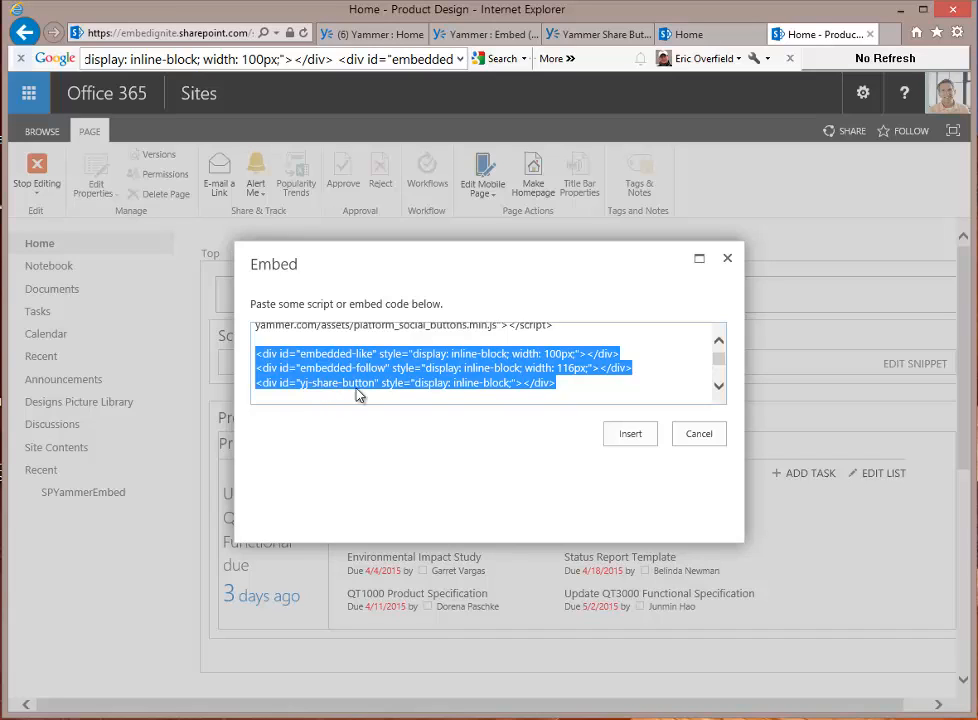
# Review the embedded like, follow and share container lines and insert the code into the Script Editor part
pyautogui.click(376, 384)
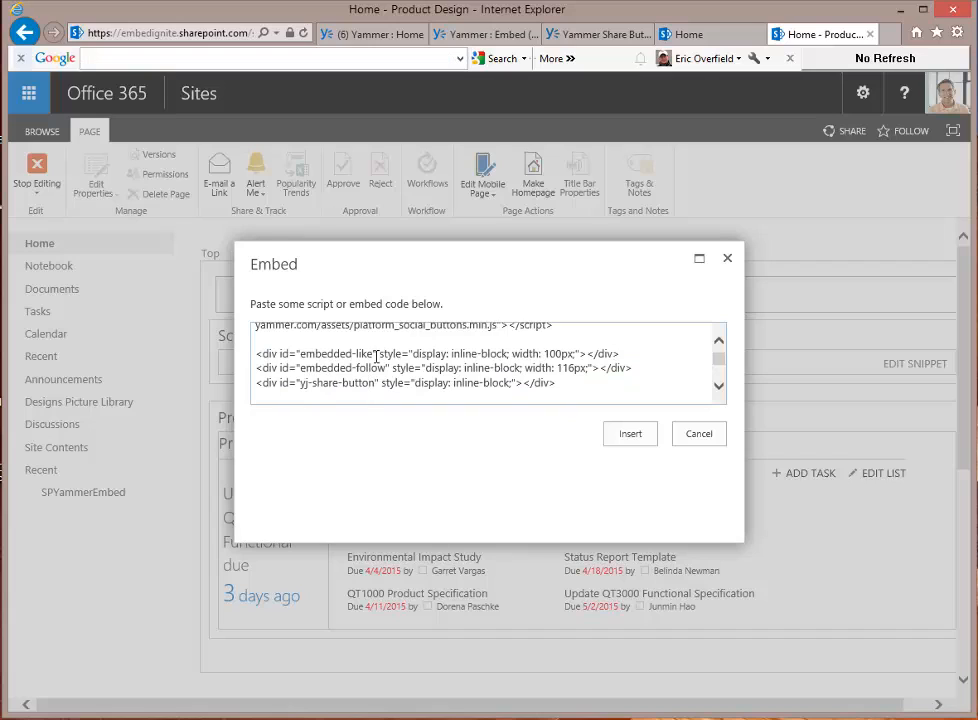
pyautogui.doubleClick(424, 352)
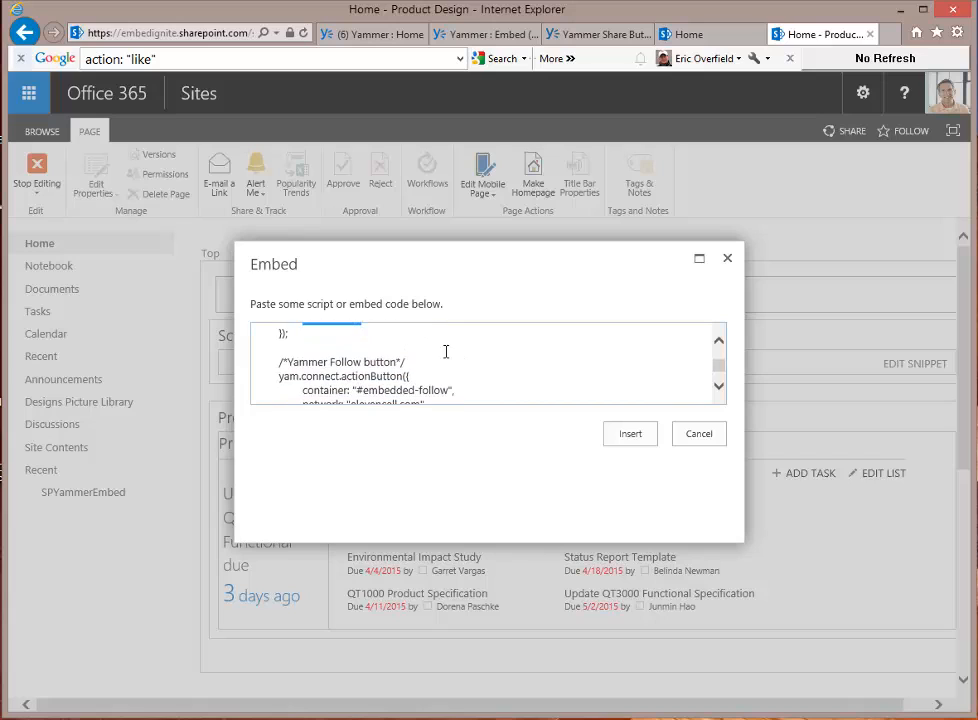
pyautogui.scroll(-3)
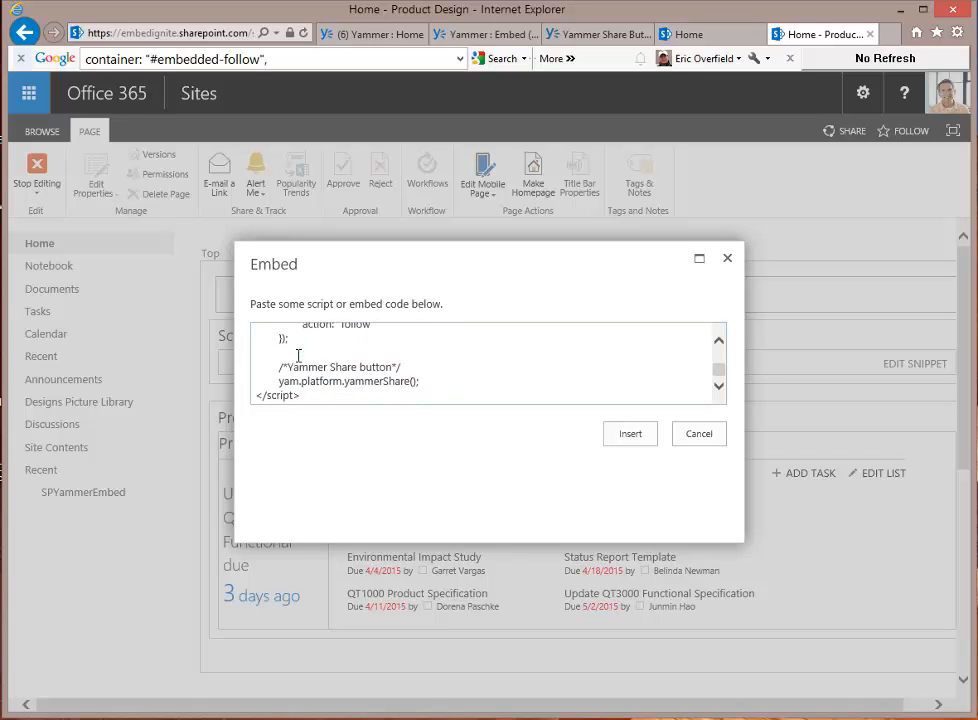
pyautogui.click(630, 432)
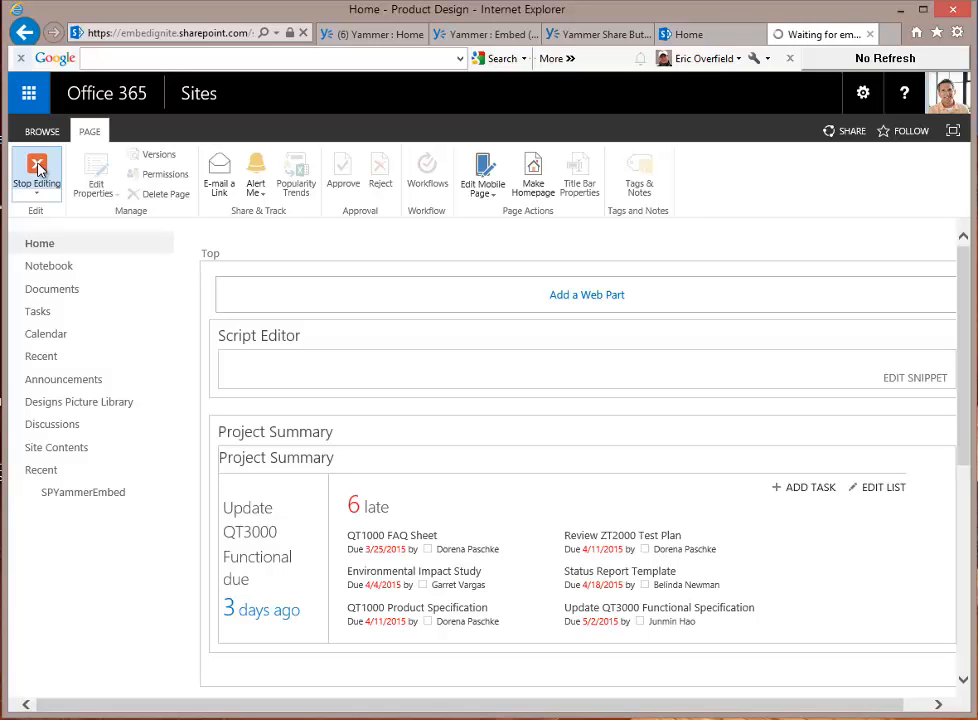
# Stop editing to show the Yammer Like, Follow and Share buttons, toggle them, and unfollow the page
pyautogui.click(36, 176)
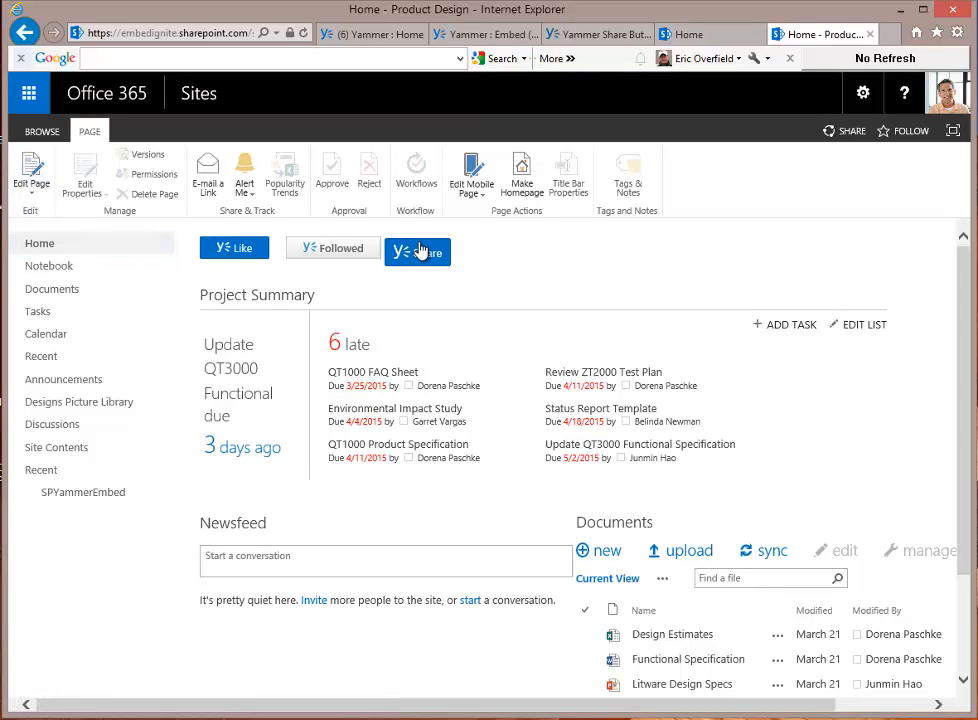
pyautogui.moveTo(420, 252)
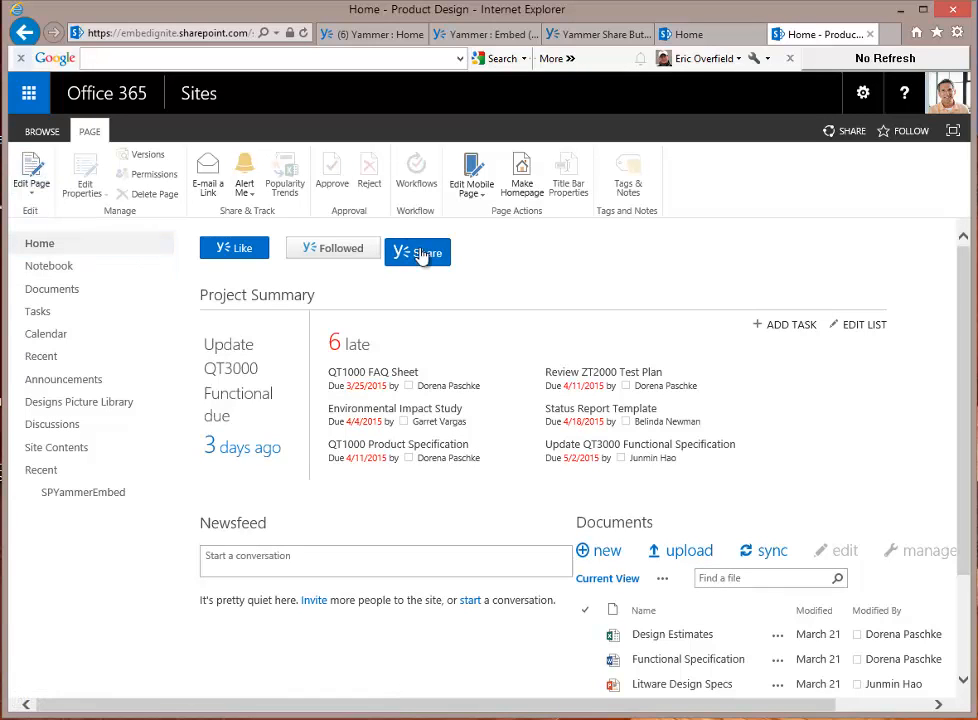
pyautogui.click(332, 248)
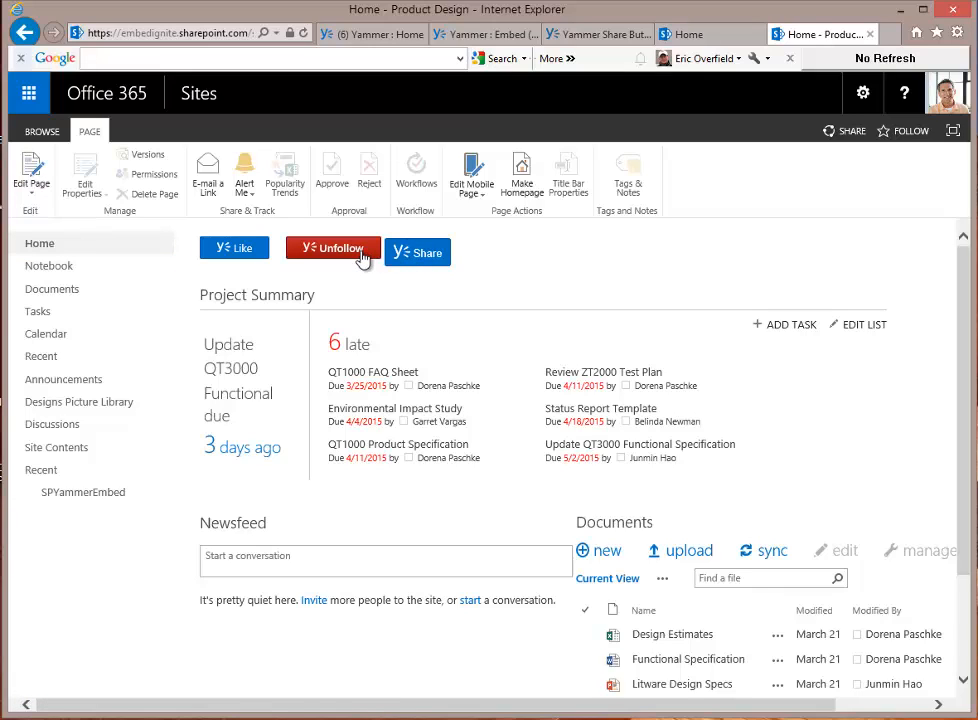
pyautogui.click(332, 248)
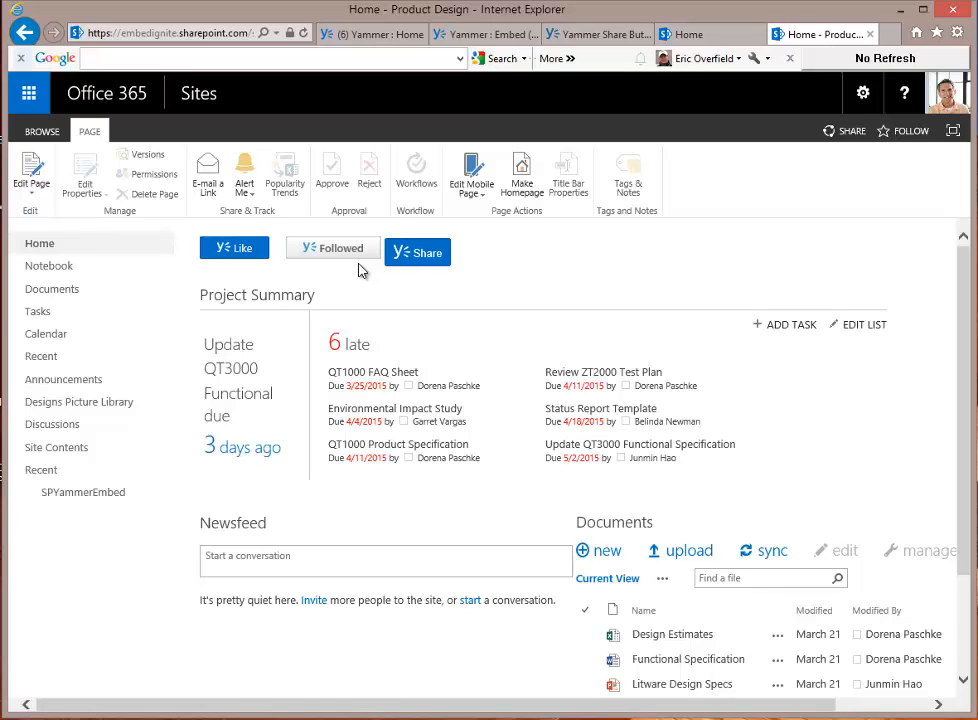
pyautogui.click(332, 248)
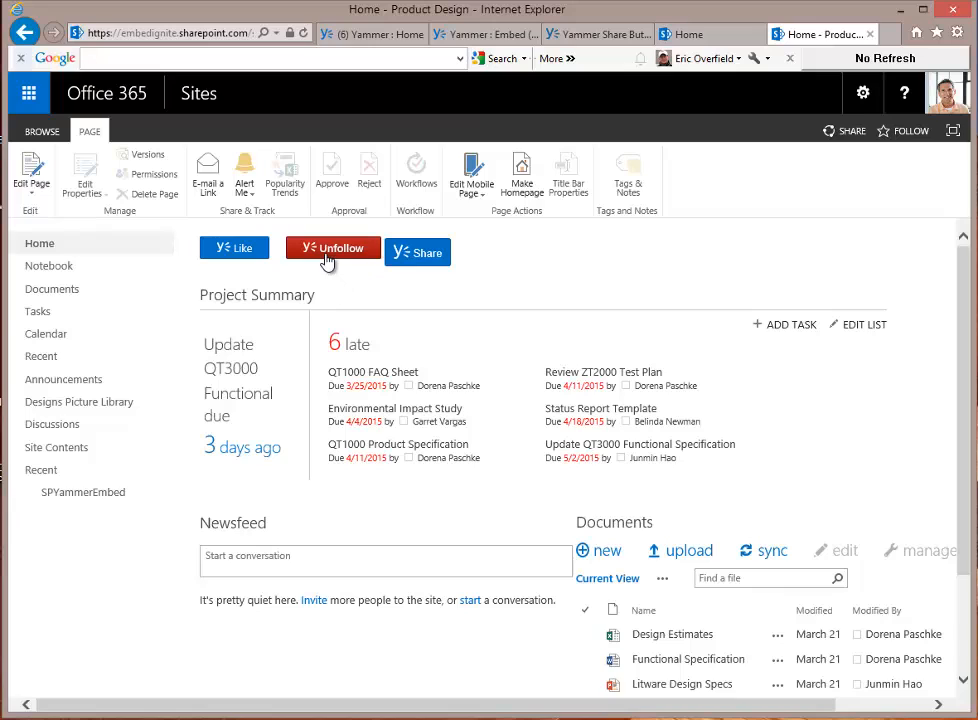
pyautogui.moveTo(292, 262)
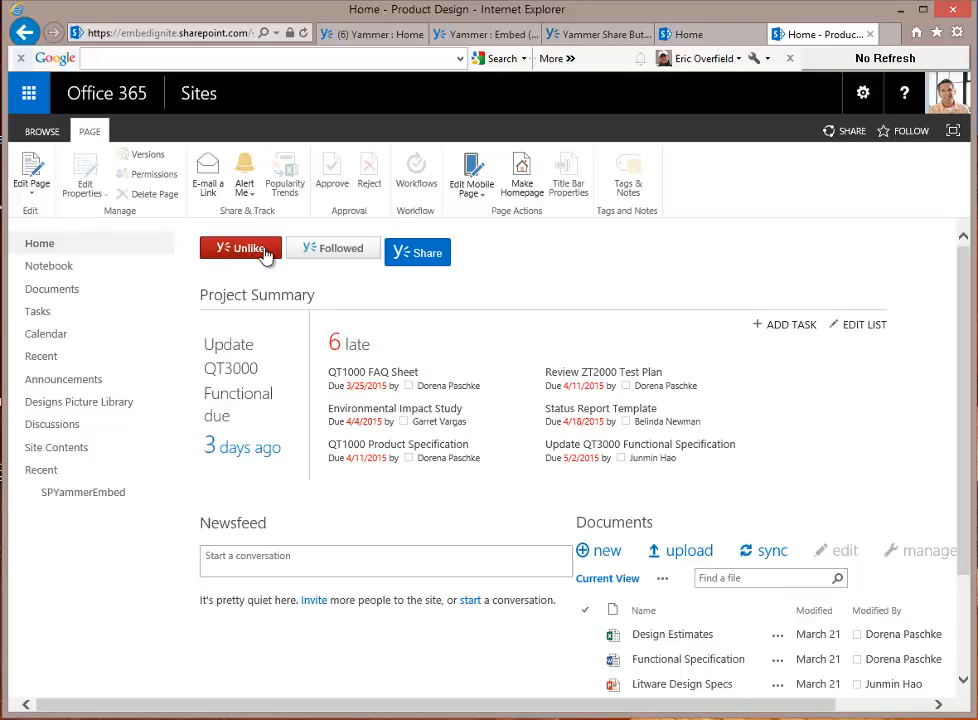
pyautogui.click(332, 248)
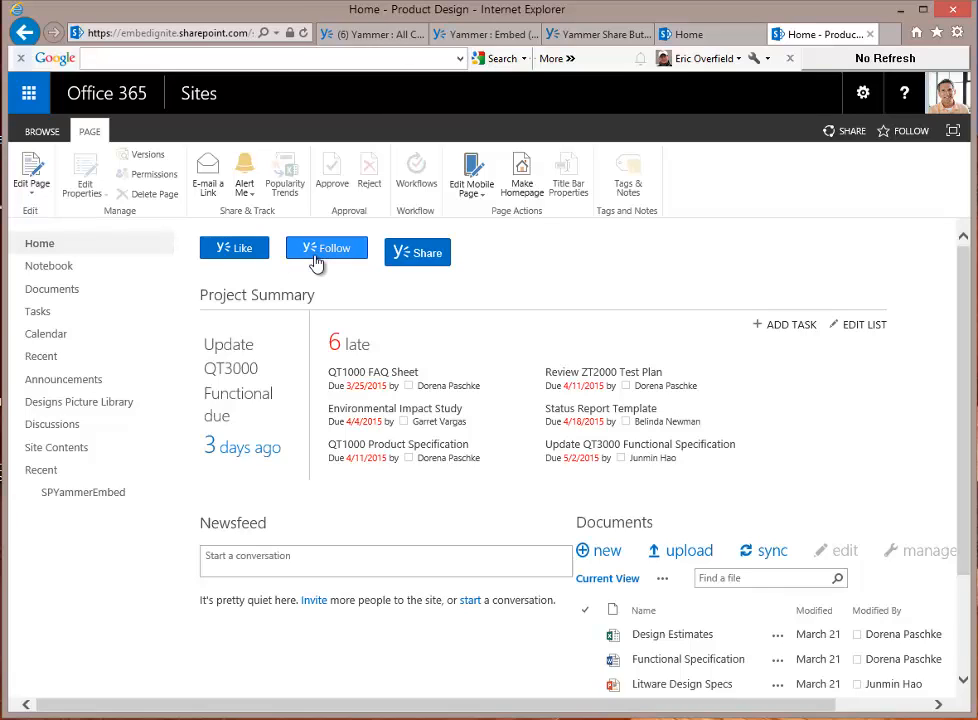
pyautogui.moveTo(480, 300)
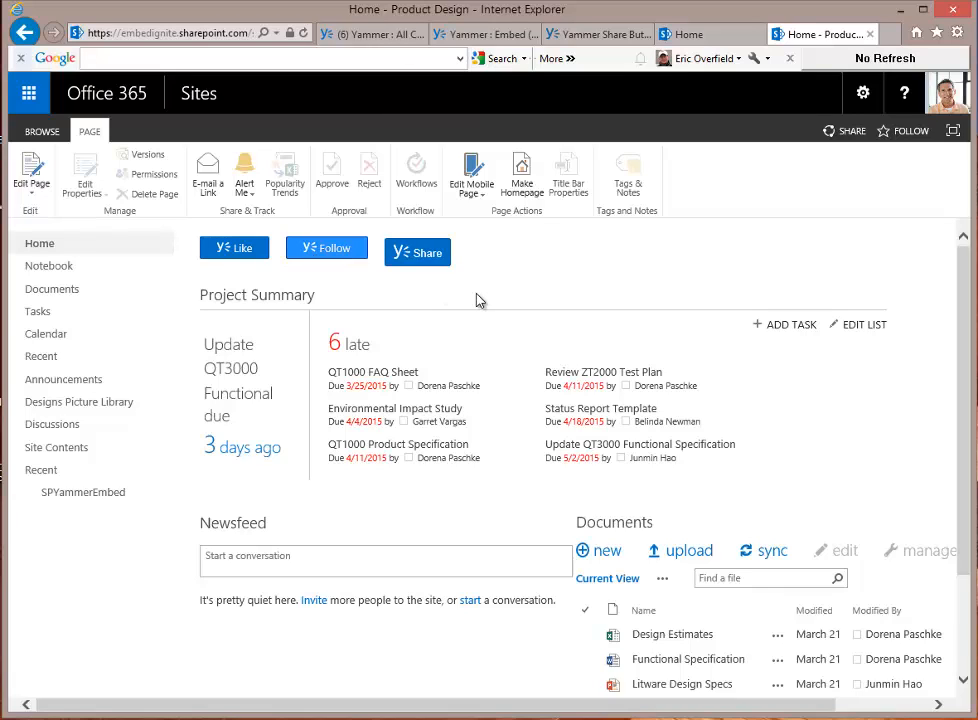